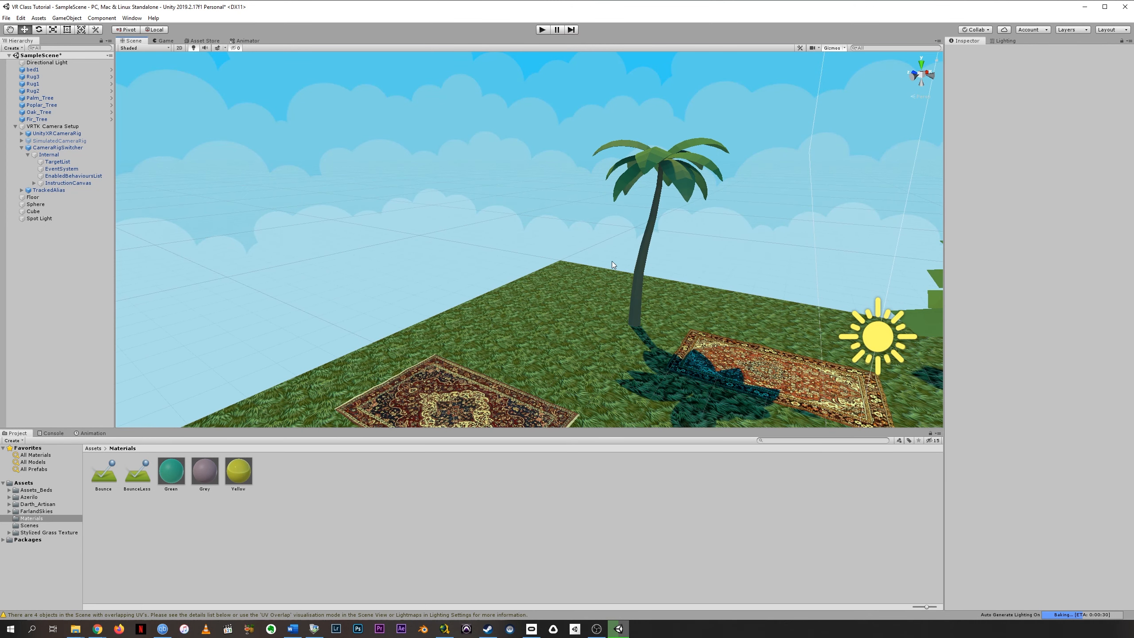
mouse_move(418, 322)
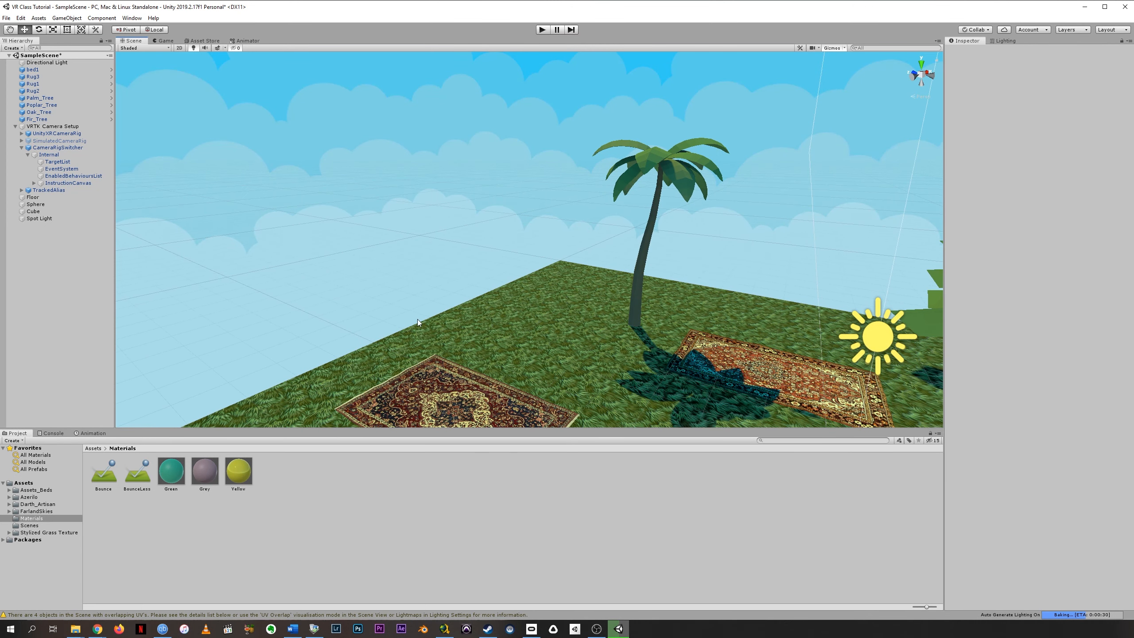
mouse_move(320, 504)
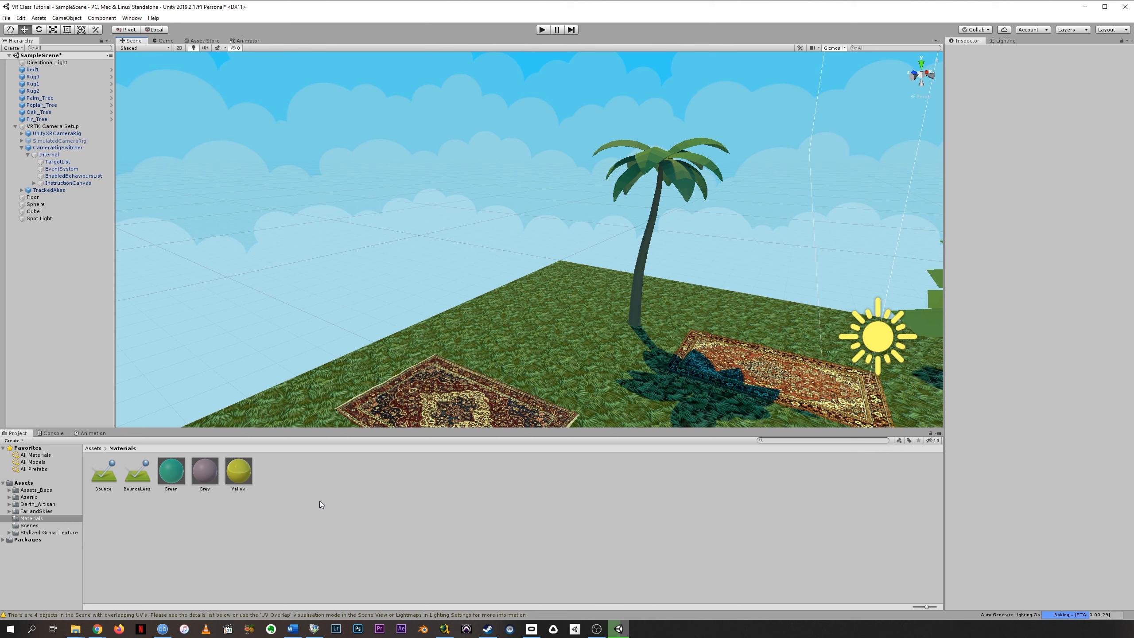
mouse_move(340, 482)
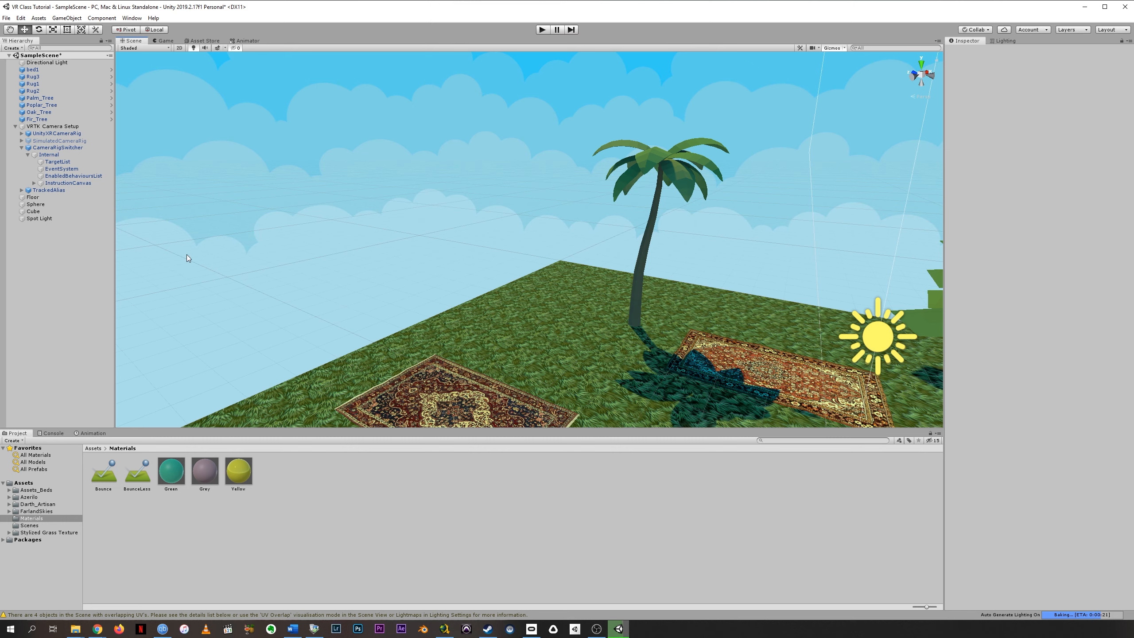
mouse_move(463, 301)
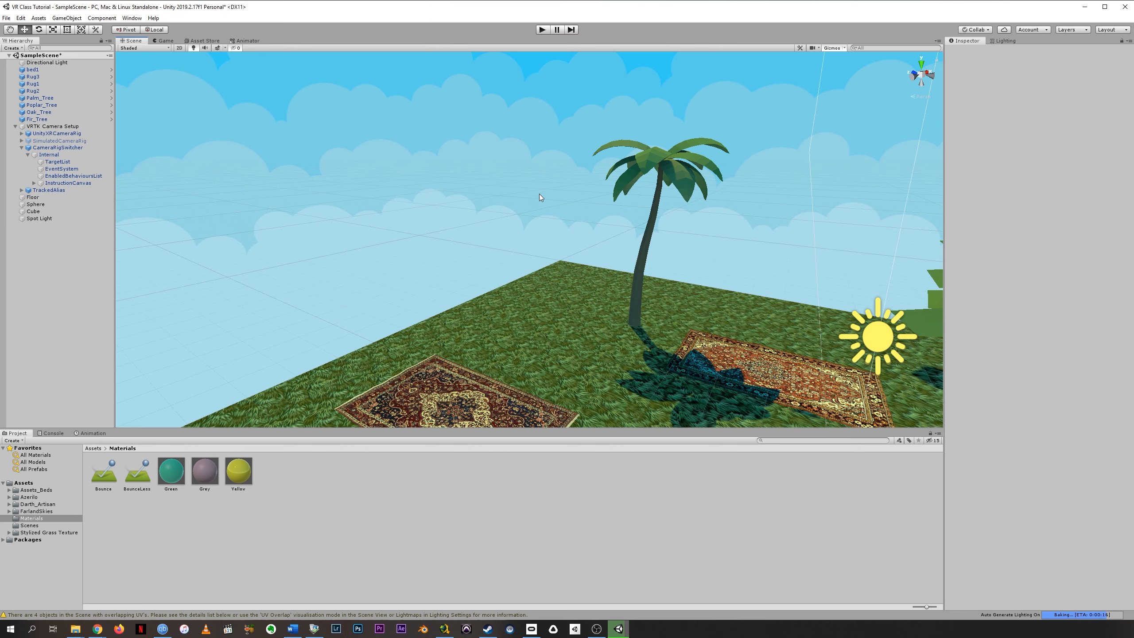
mouse_move(393, 259)
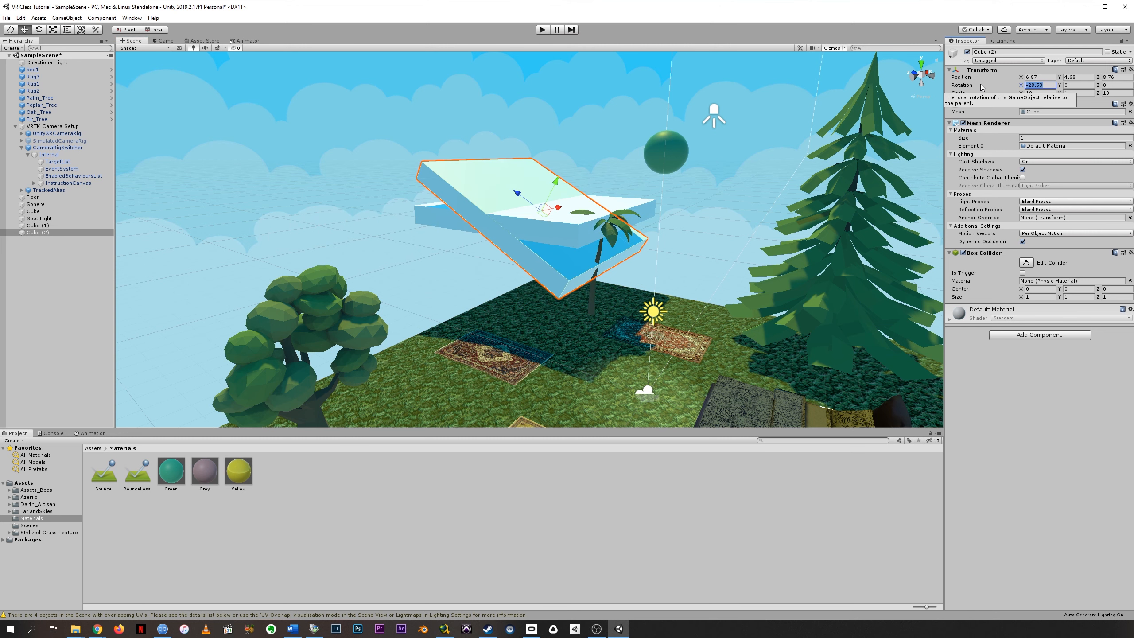
Set the third cube's rotation to 90 so it stands upright as a wall
text(90)
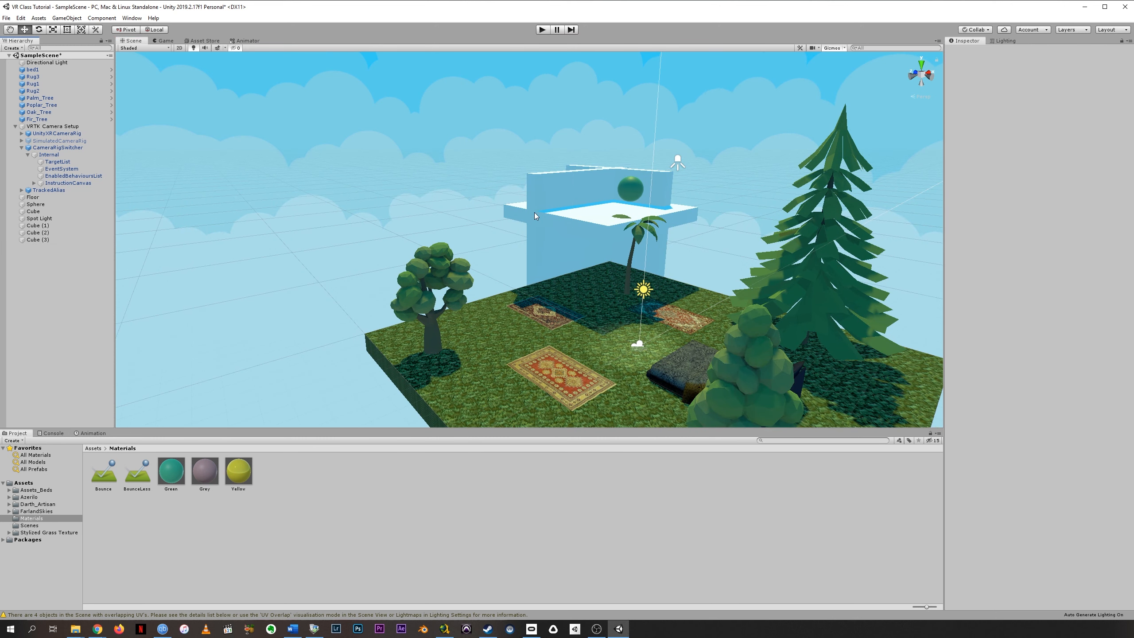
drag(535, 216, 651, 249)
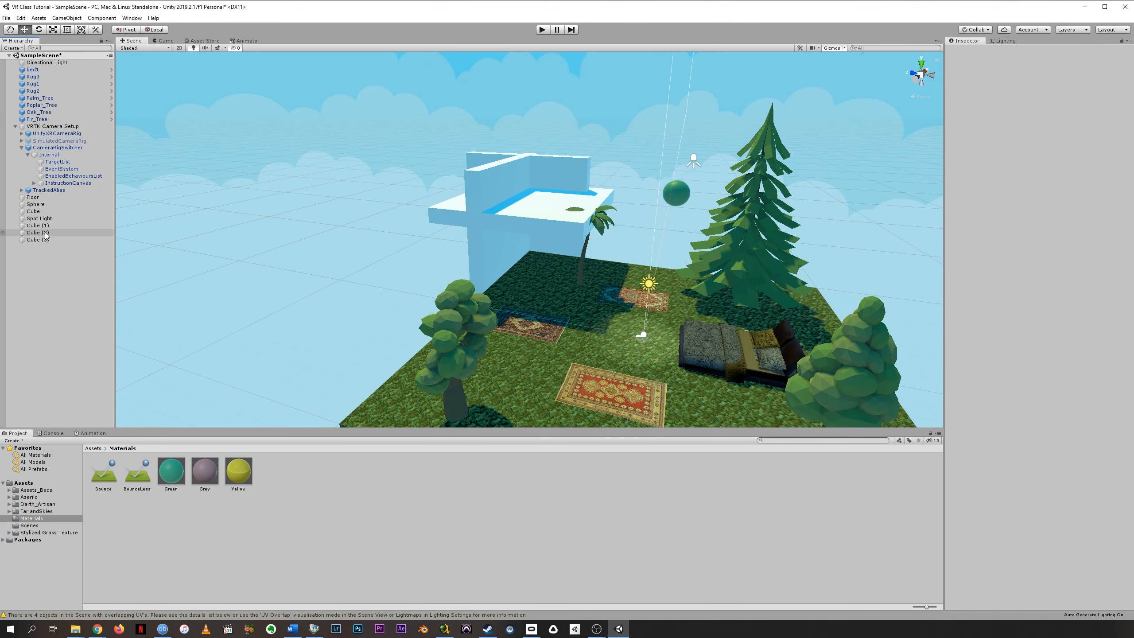
Rename the slabs Wall (1)–(3), create an empty named House, and nest the walls inside
click(36, 225)
text(Wall)
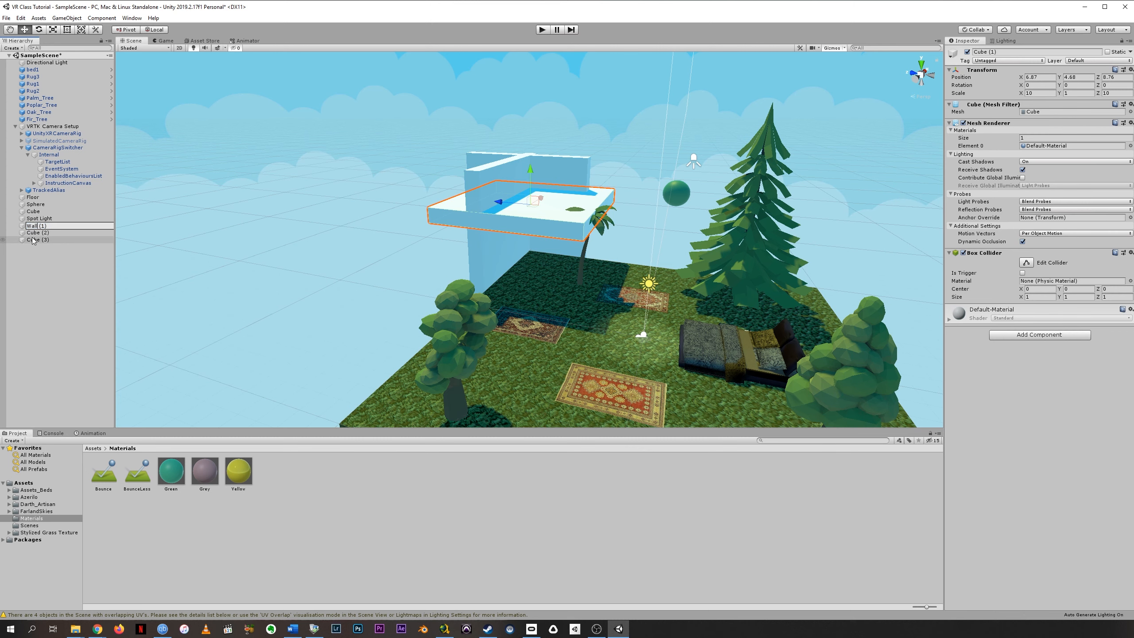
click(37, 233)
text(W)
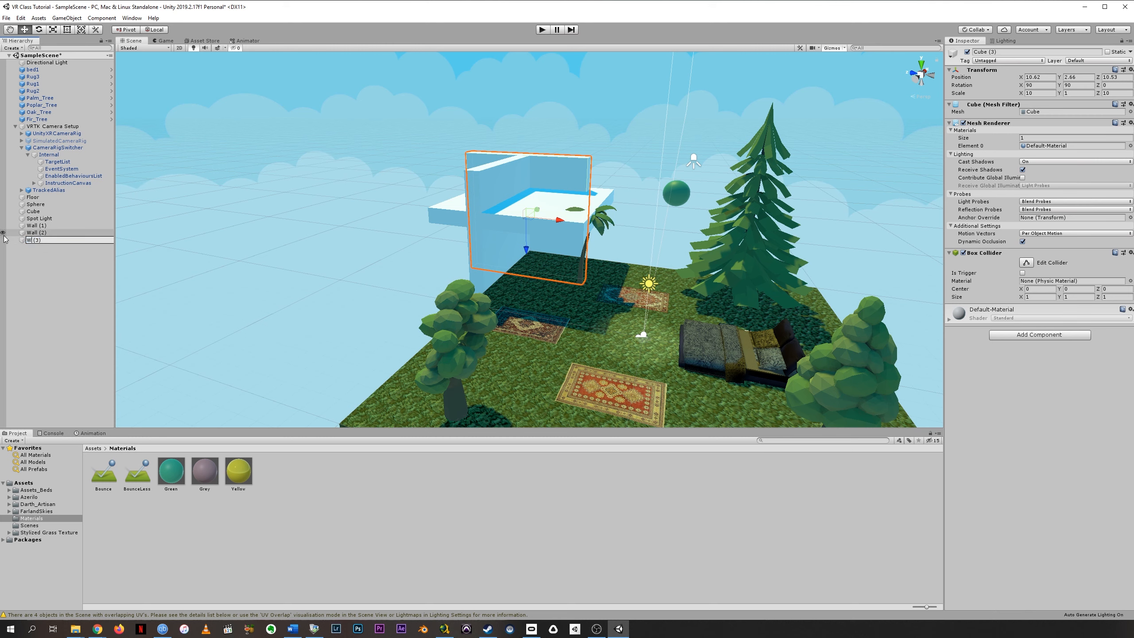
right_click(65, 242)
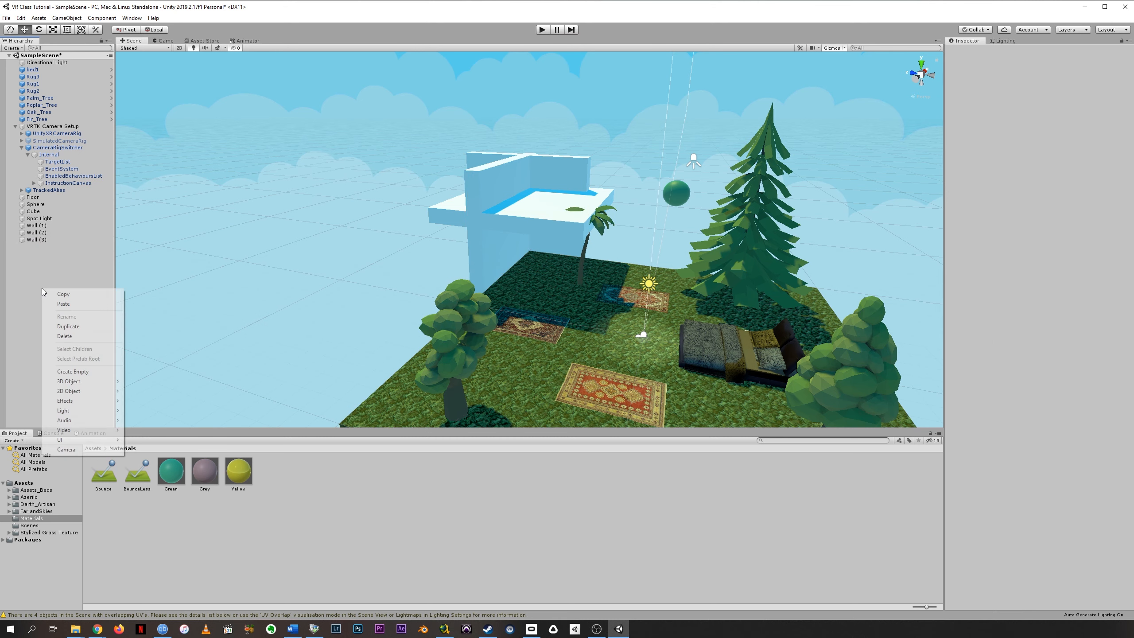
click(72, 371)
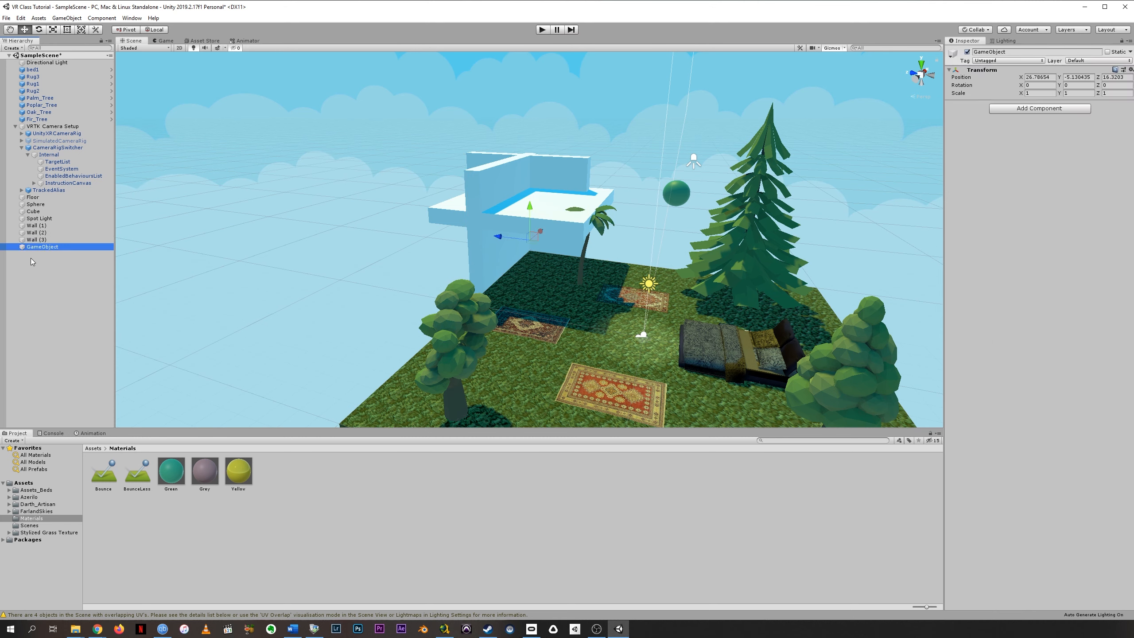
double_click(43, 247)
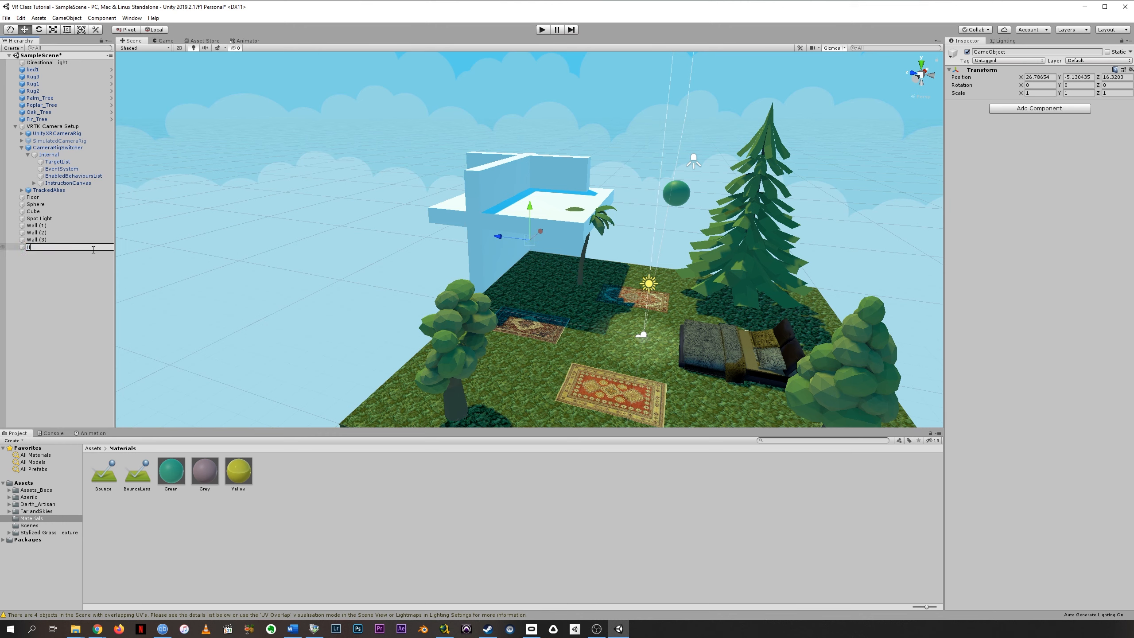
text(House)
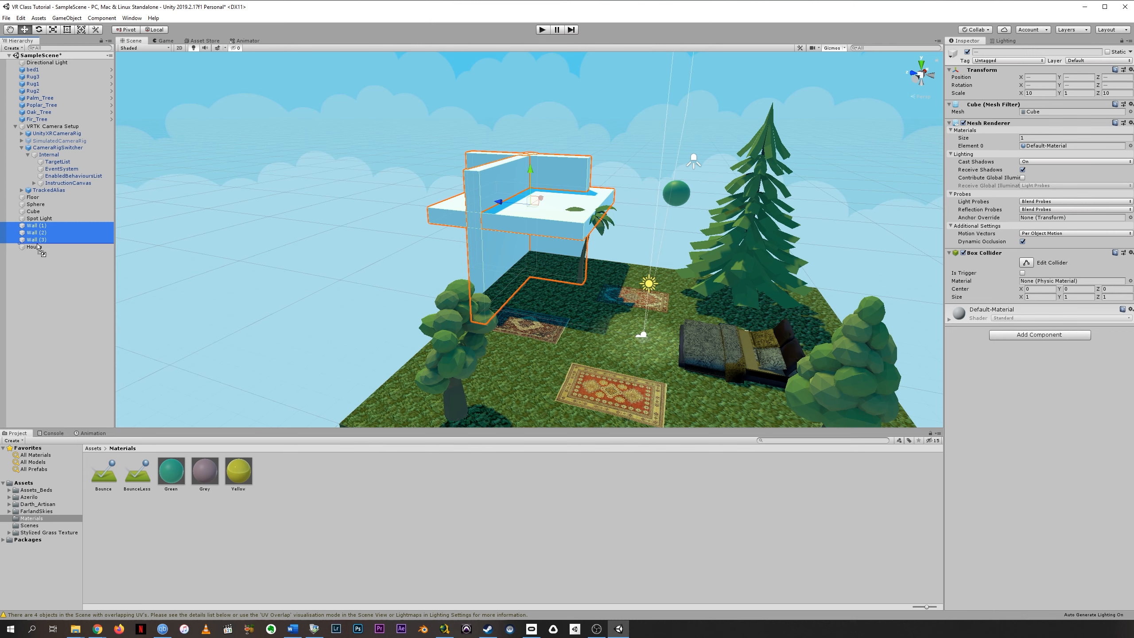
click(16, 225)
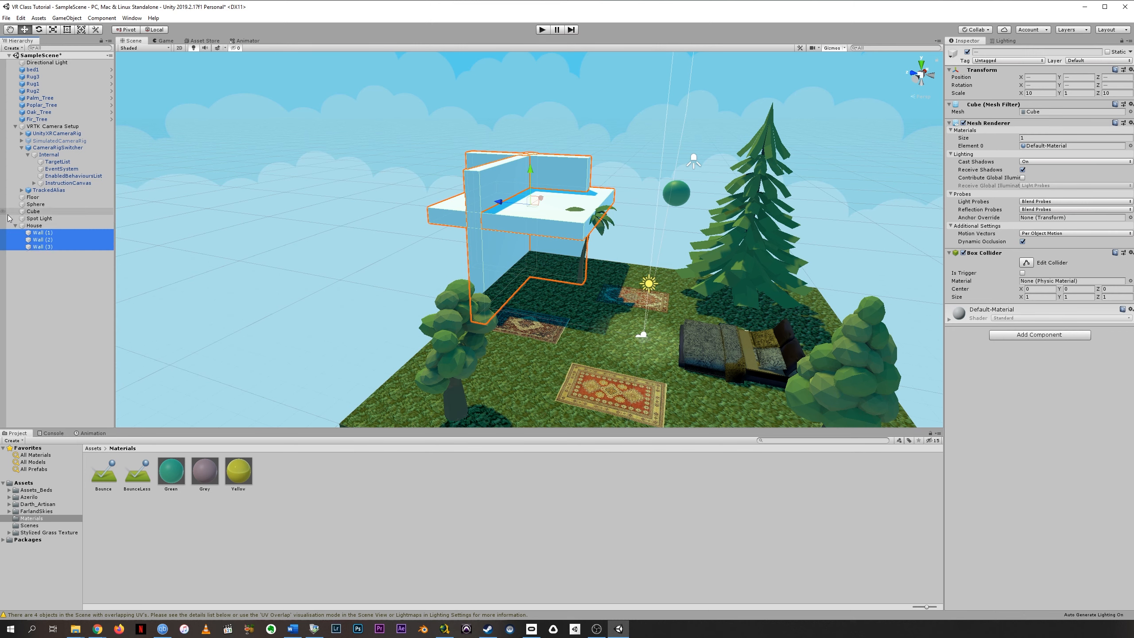
click(40, 246)
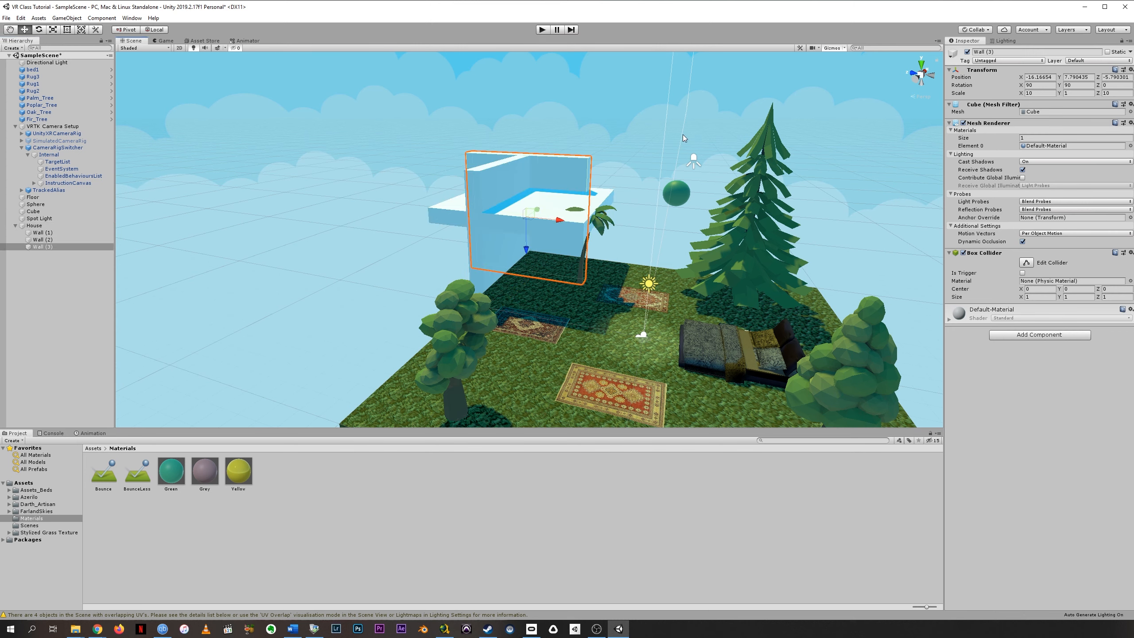
click(33, 225)
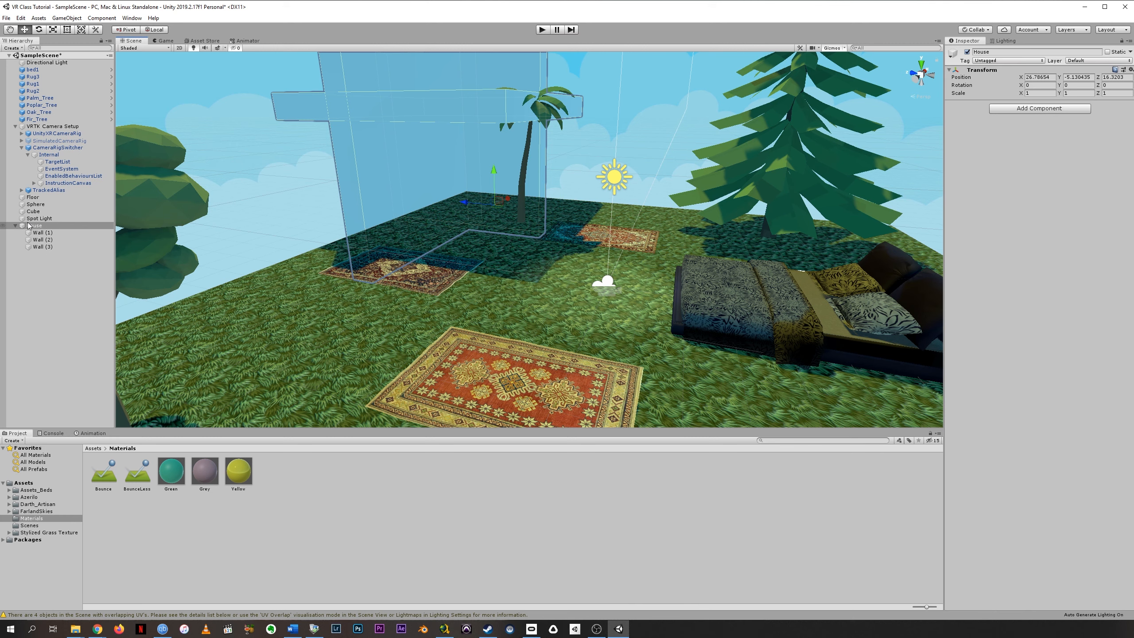
Add Cube (1), bring it near the origin, and drag it inside the House walls
click(15, 225)
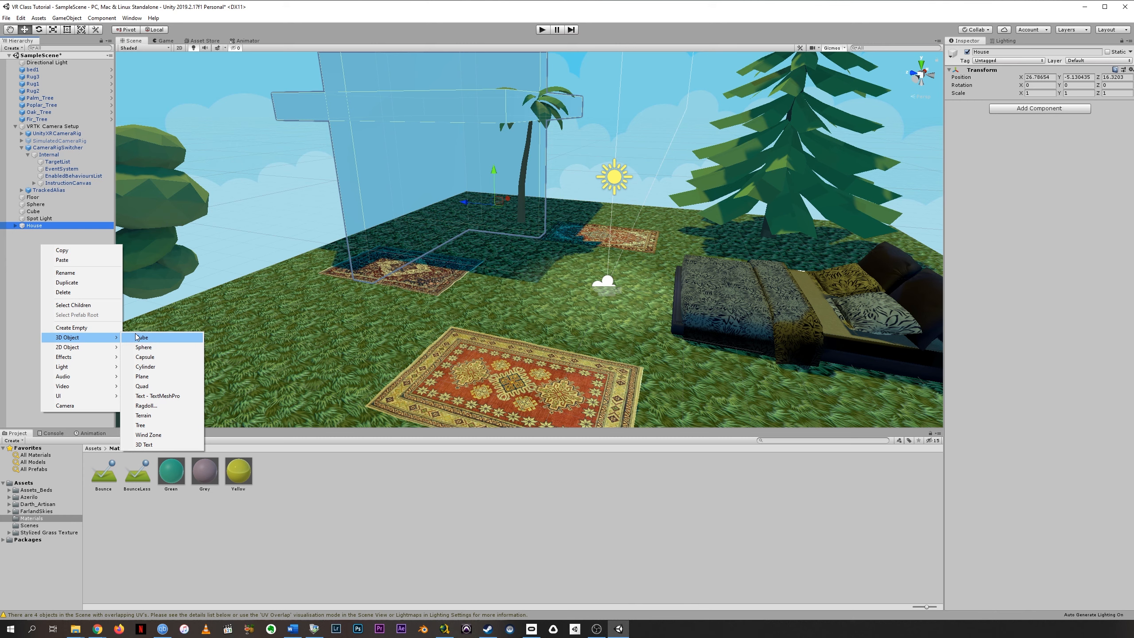
click(143, 337)
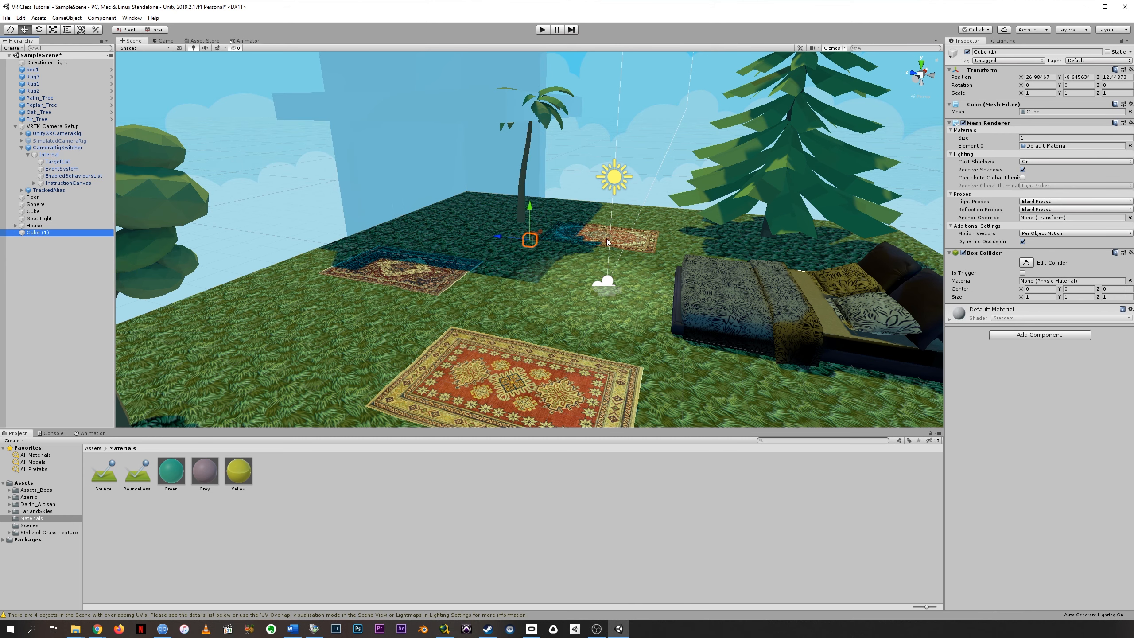
click(1041, 76)
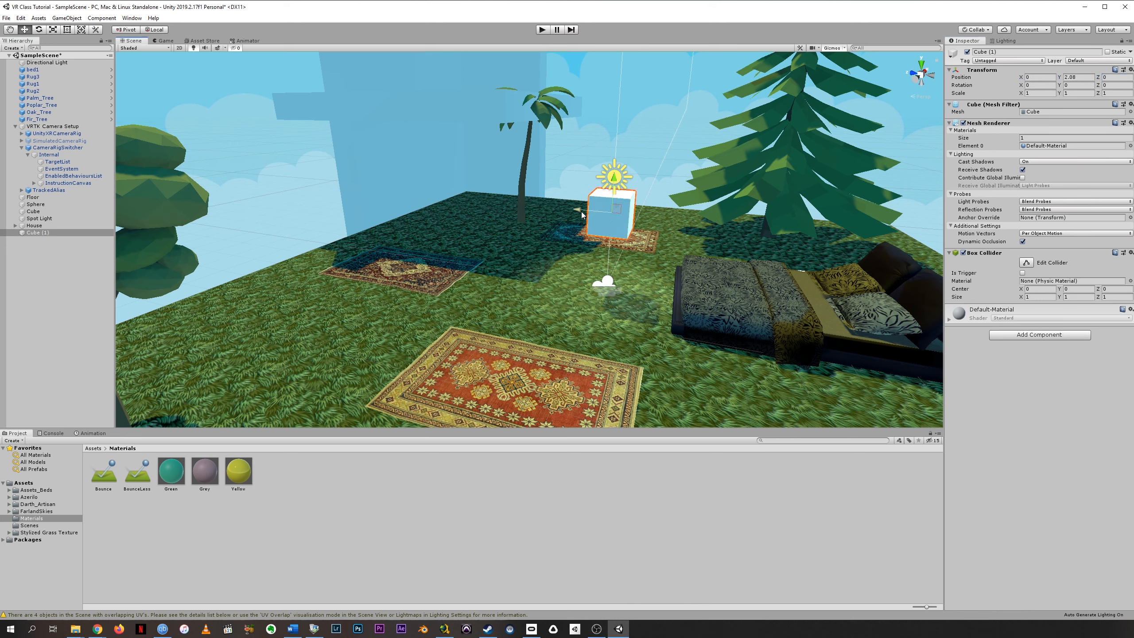
drag(610, 213, 501, 171)
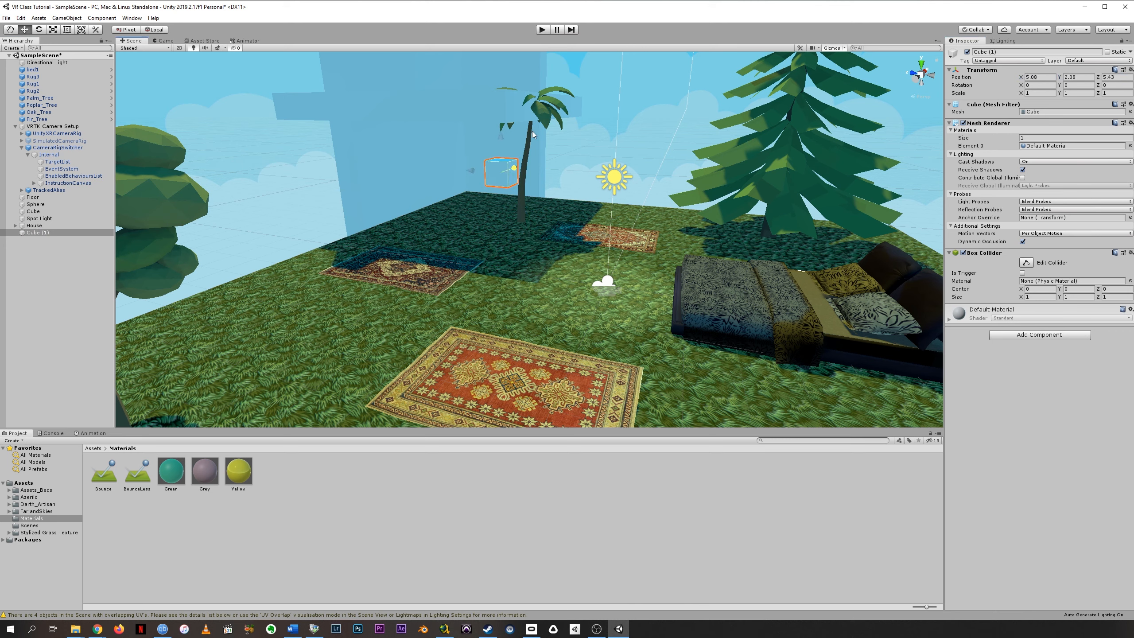
drag(501, 172, 463, 172)
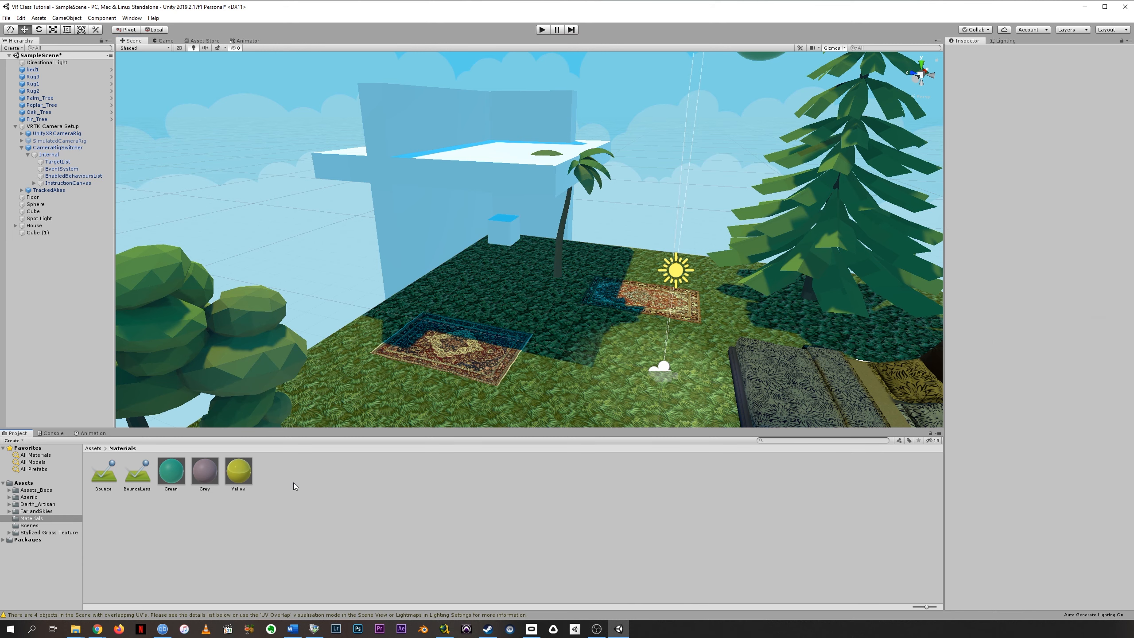
Create a PinkLight material with Emission enabled and a bright pink emission colour
right_click(294, 486)
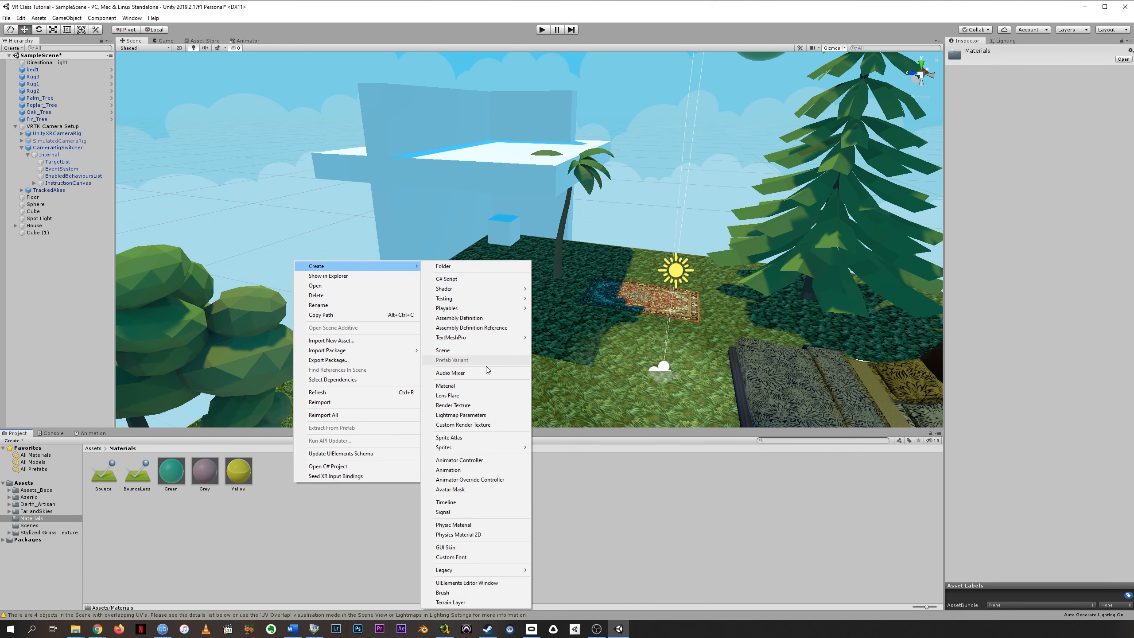
click(445, 386)
text(PinkLig)
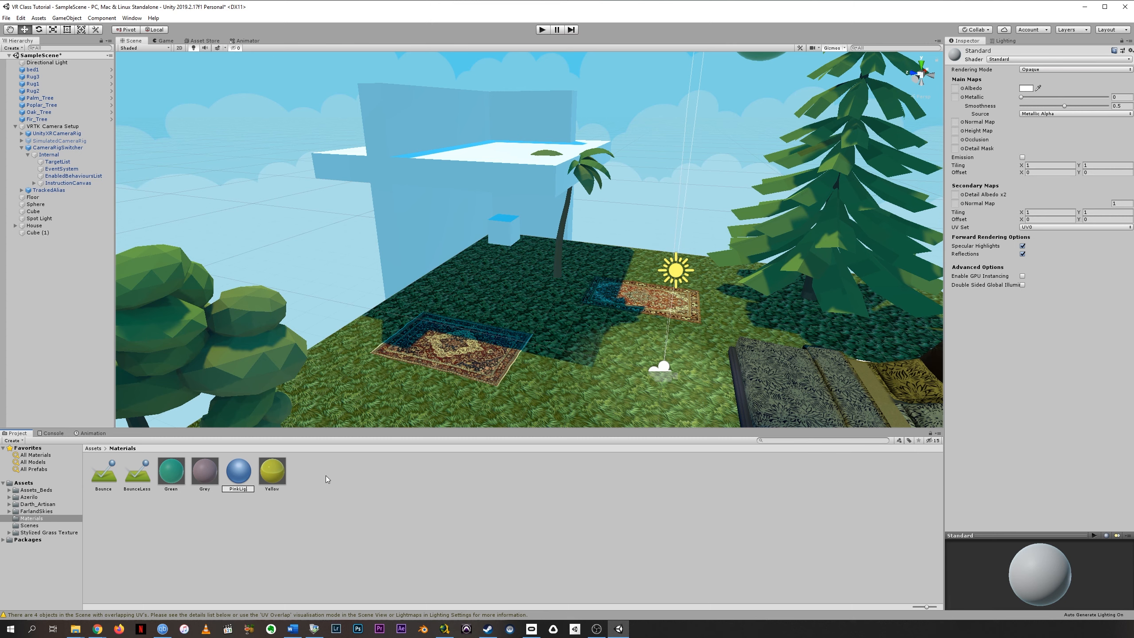
click(238, 469)
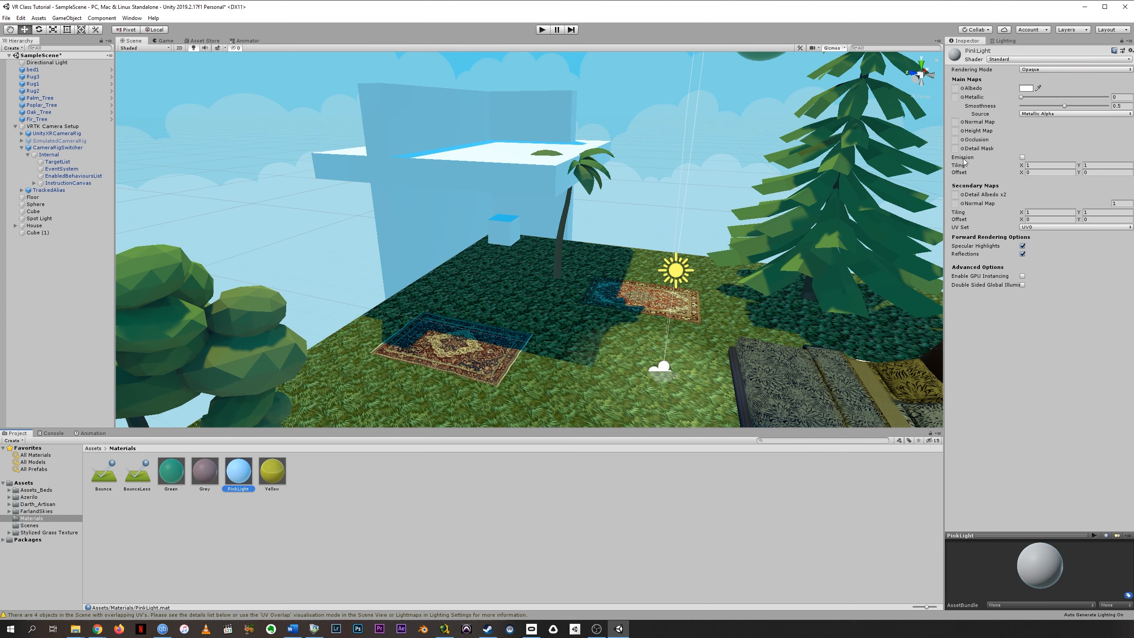
click(1023, 156)
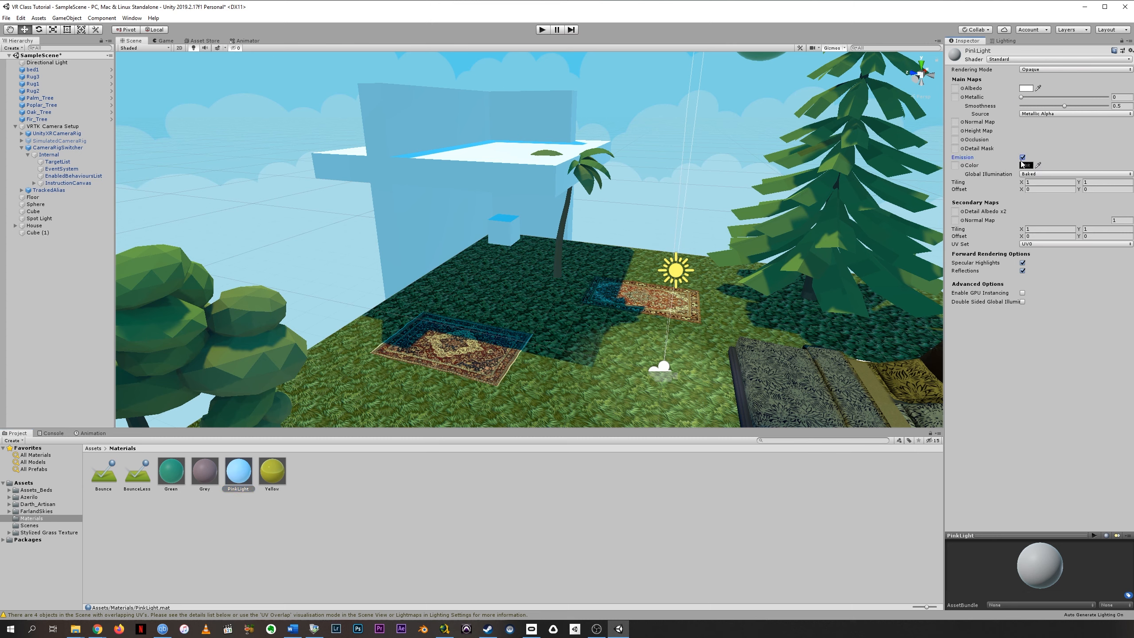
click(1020, 165)
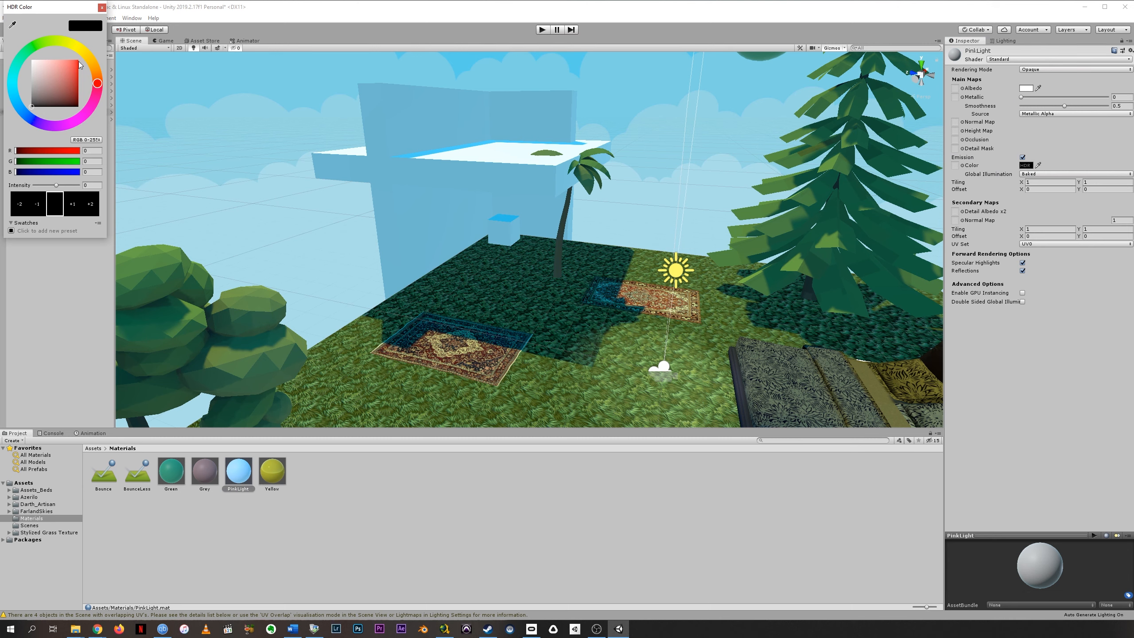
click(89, 109)
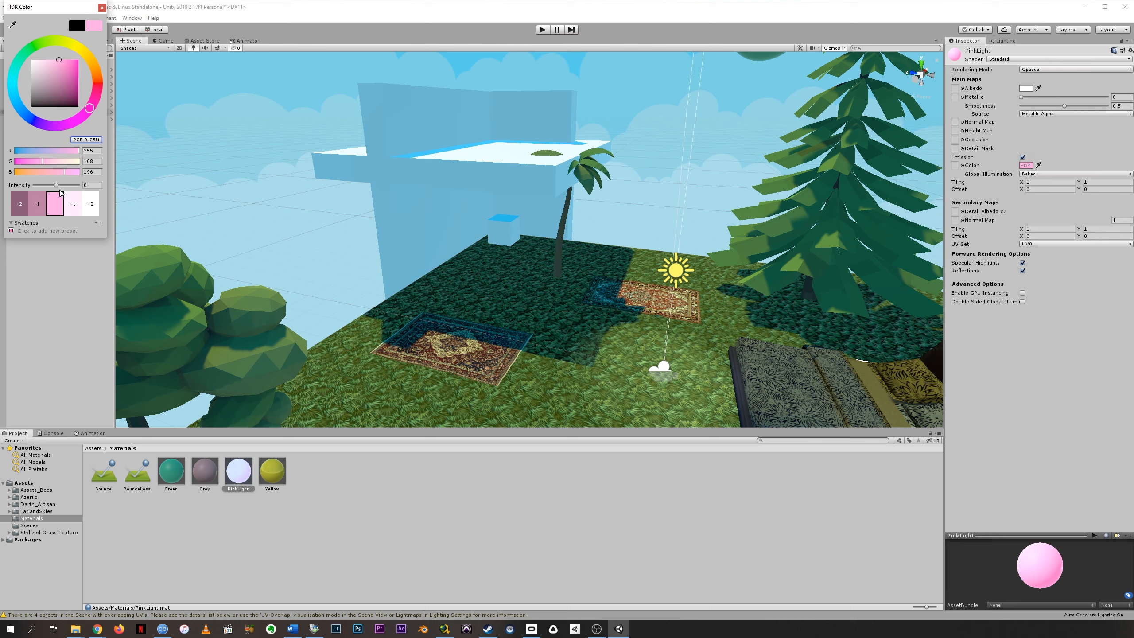
drag(55, 186, 60, 186)
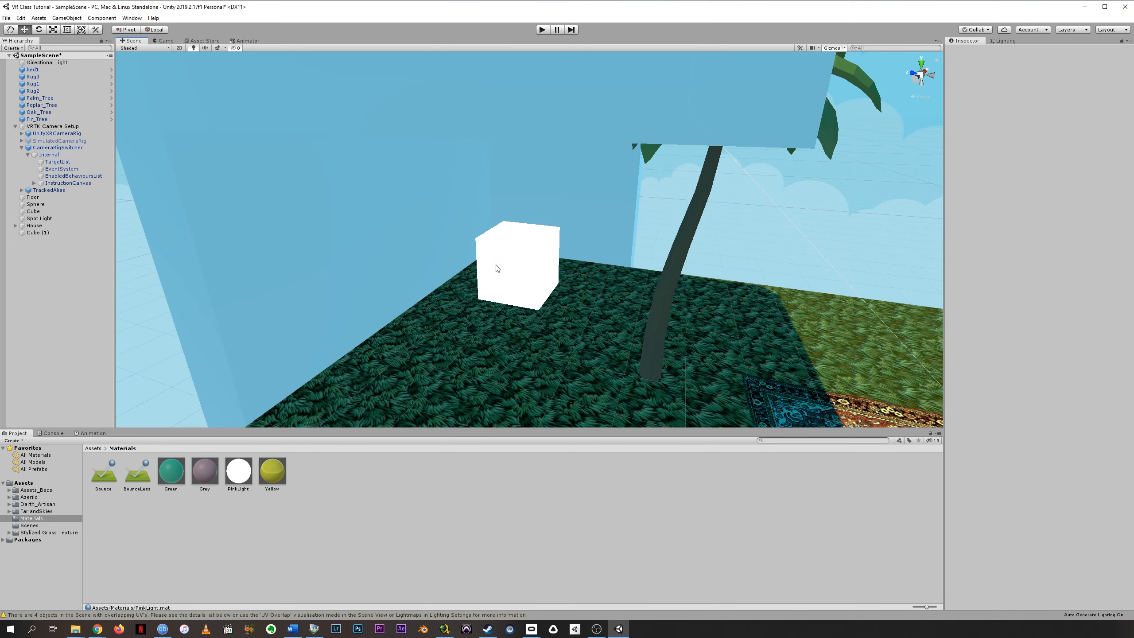
Select the small cube inside the house and rename it LightCube
drag(495, 269, 676, 314)
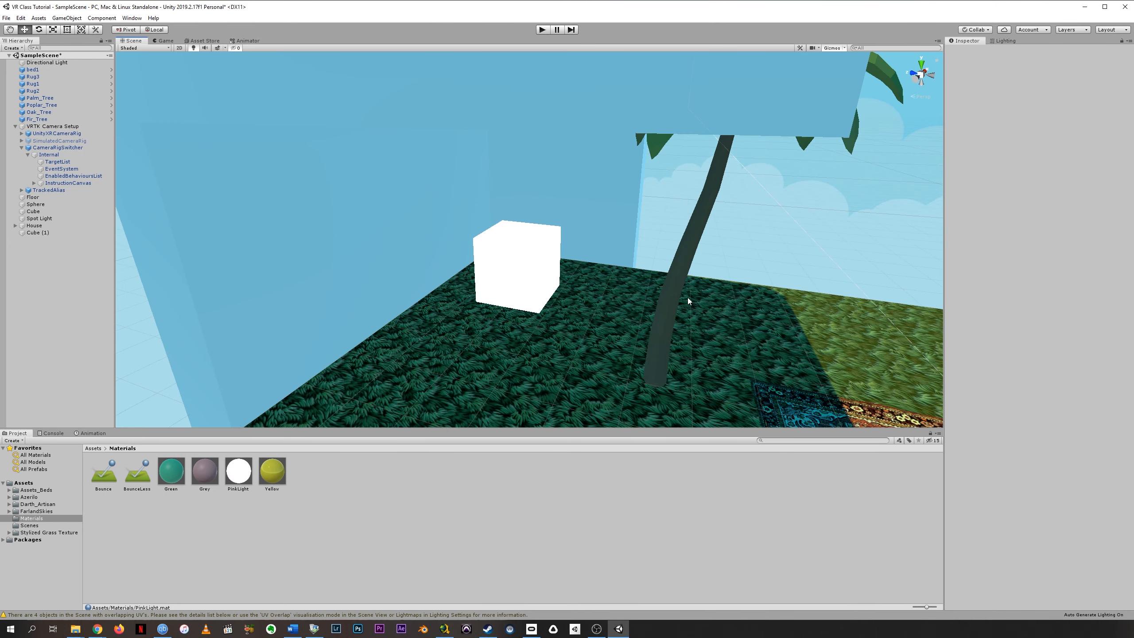
drag(688, 301, 559, 246)
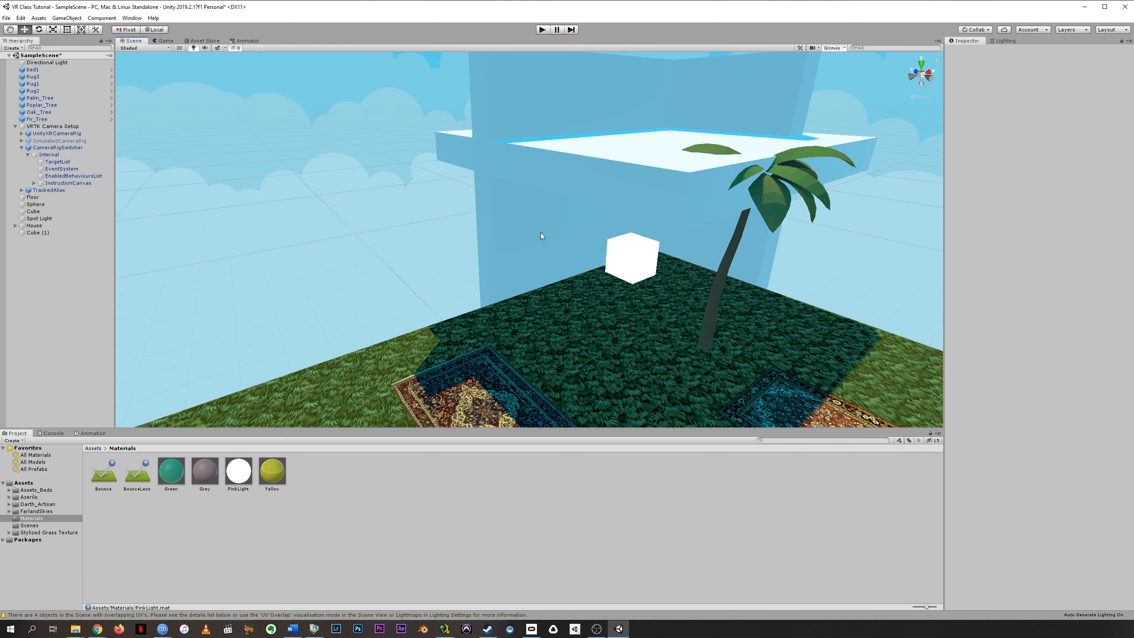
mouse_move(627, 266)
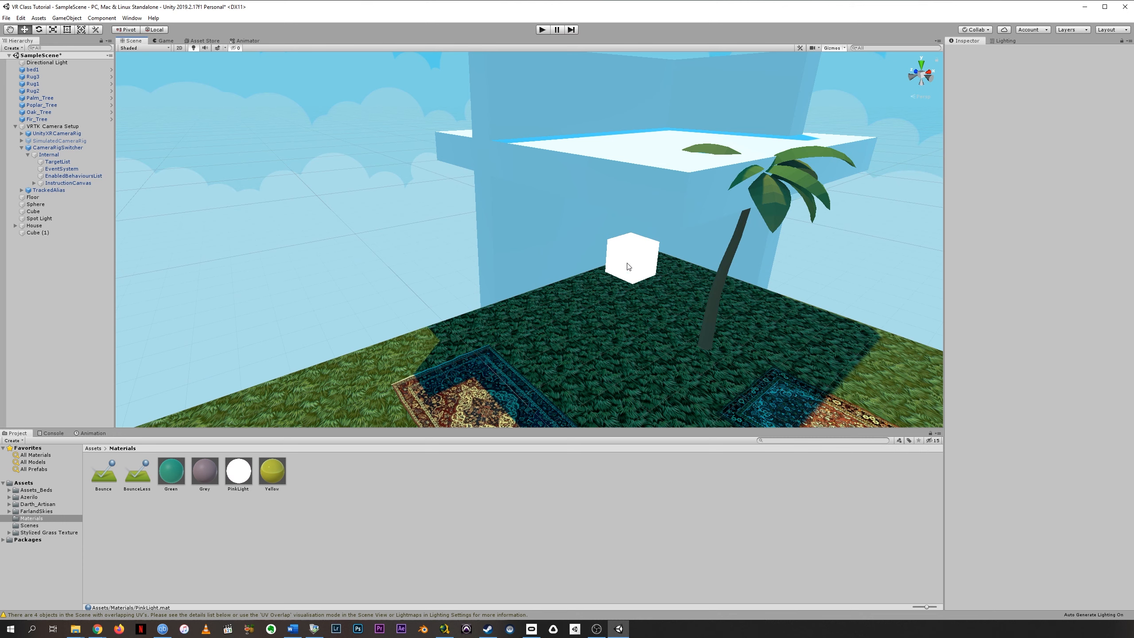
click(629, 259)
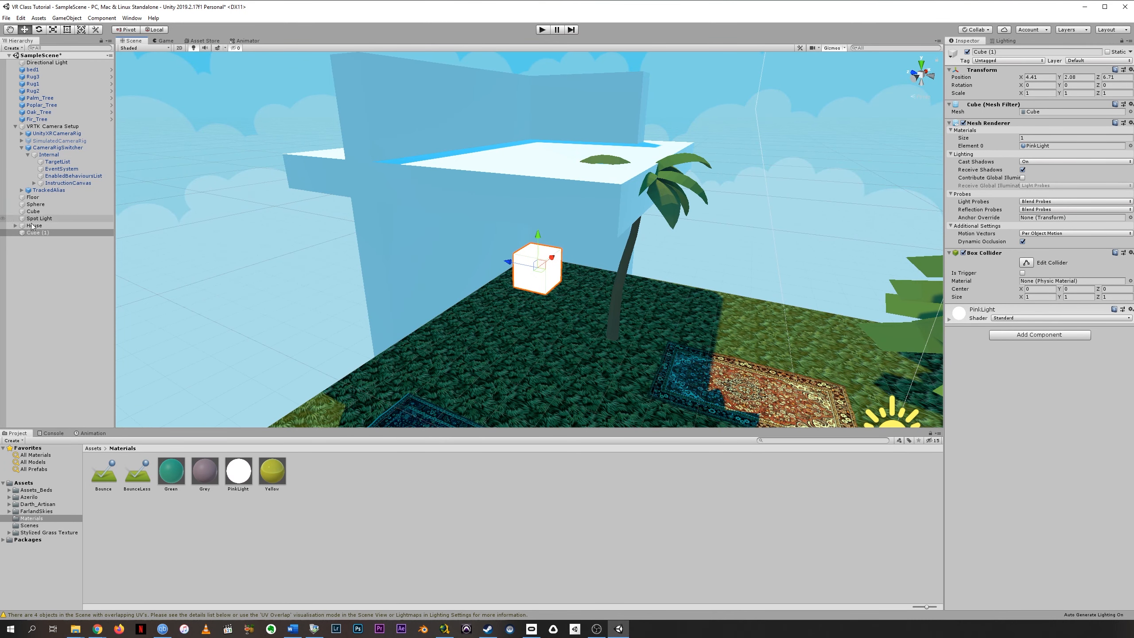
double_click(36, 232)
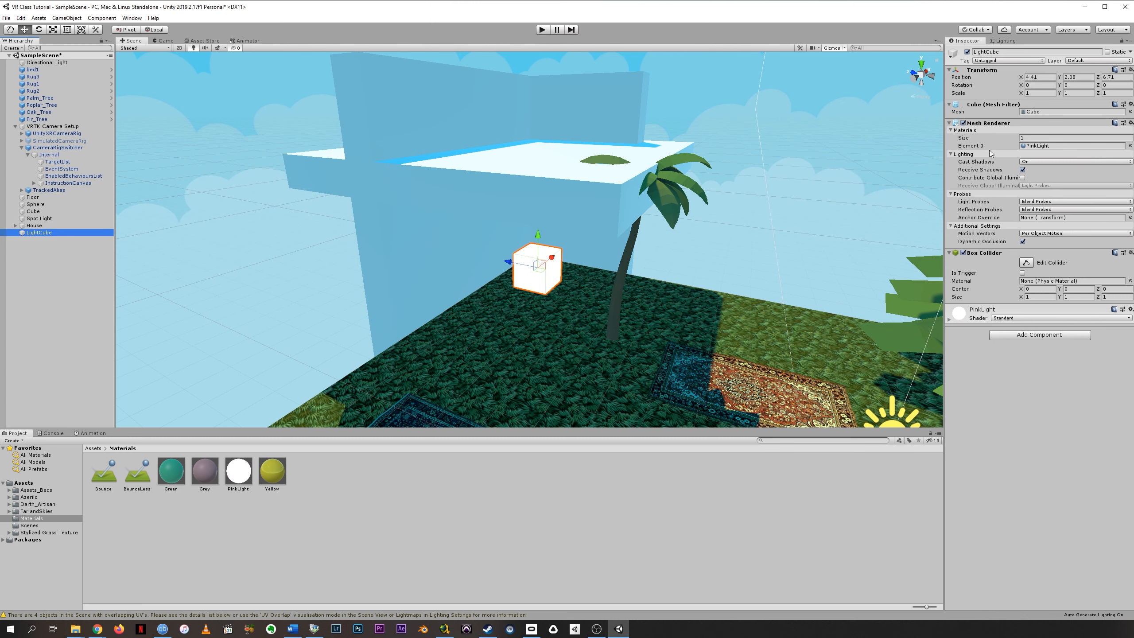
mouse_move(1110, 57)
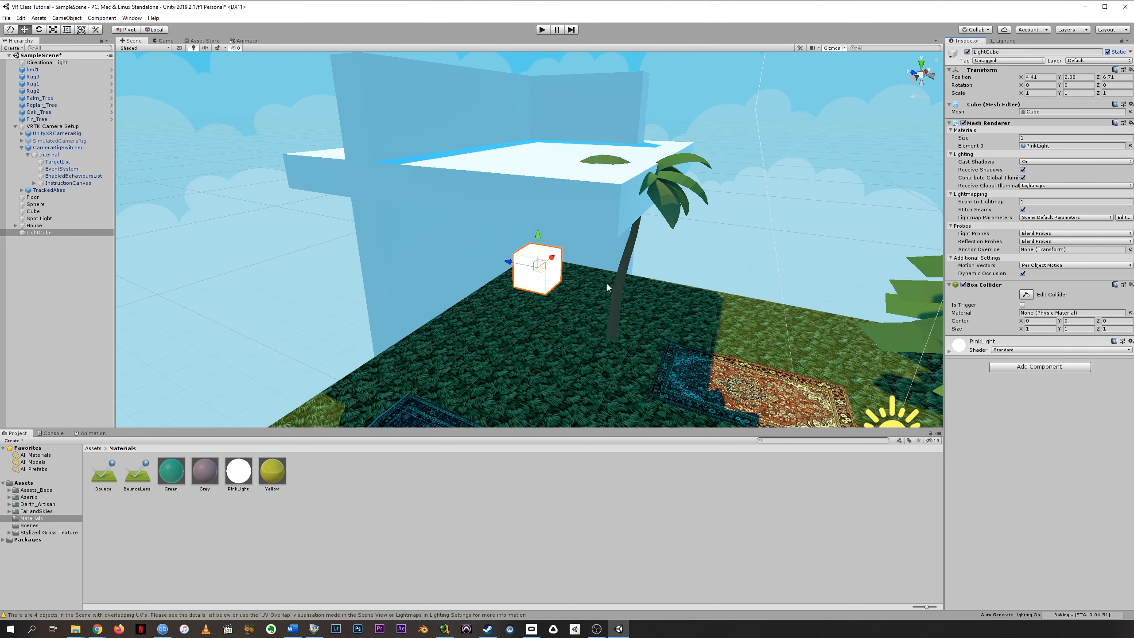
Mark House static and apply the static flag to all its child walls
click(40, 239)
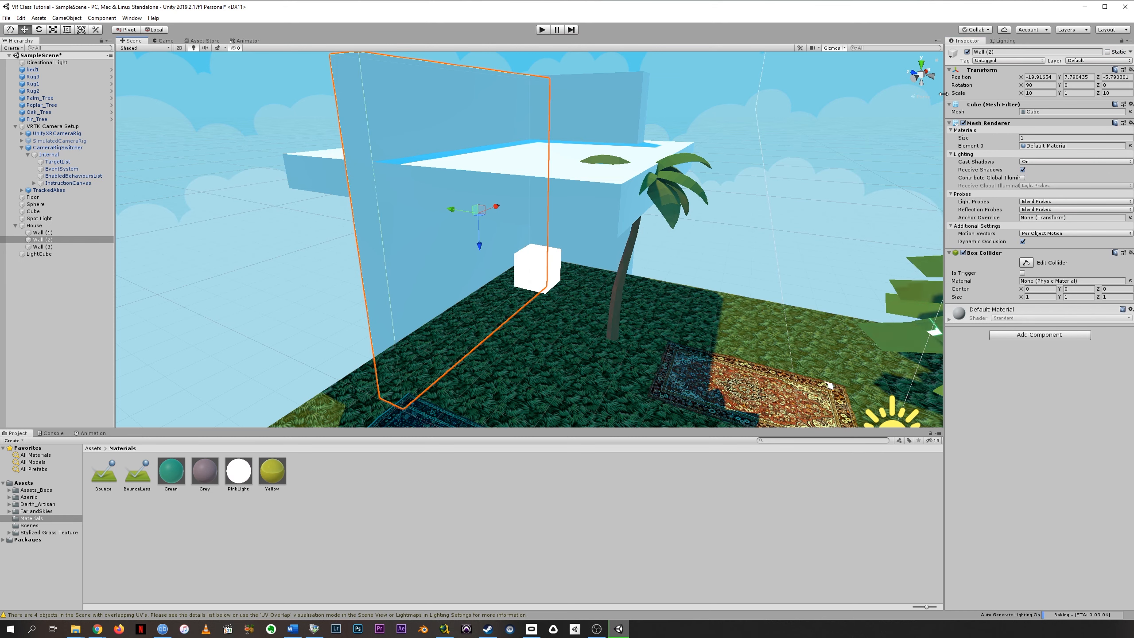
click(33, 225)
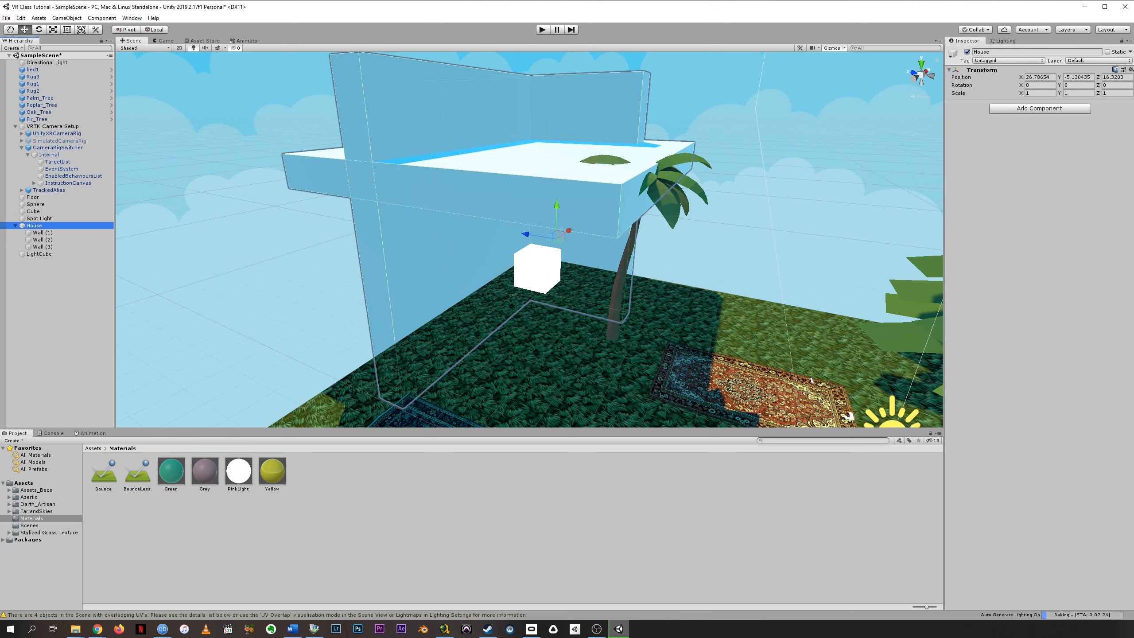
click(1110, 52)
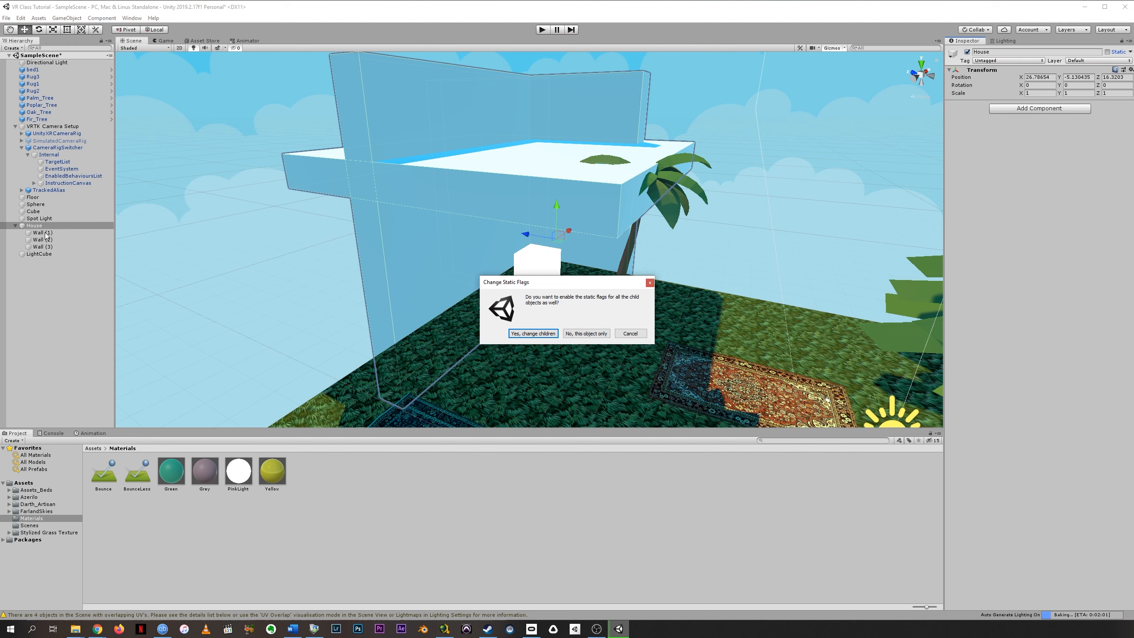
mouse_move(550, 330)
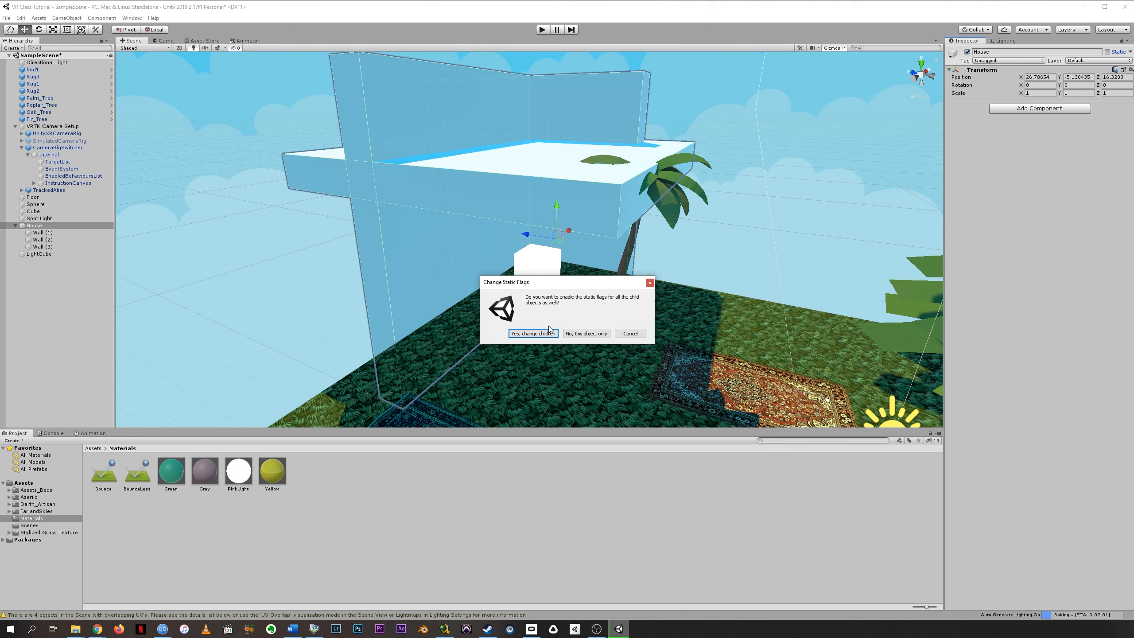
click(533, 333)
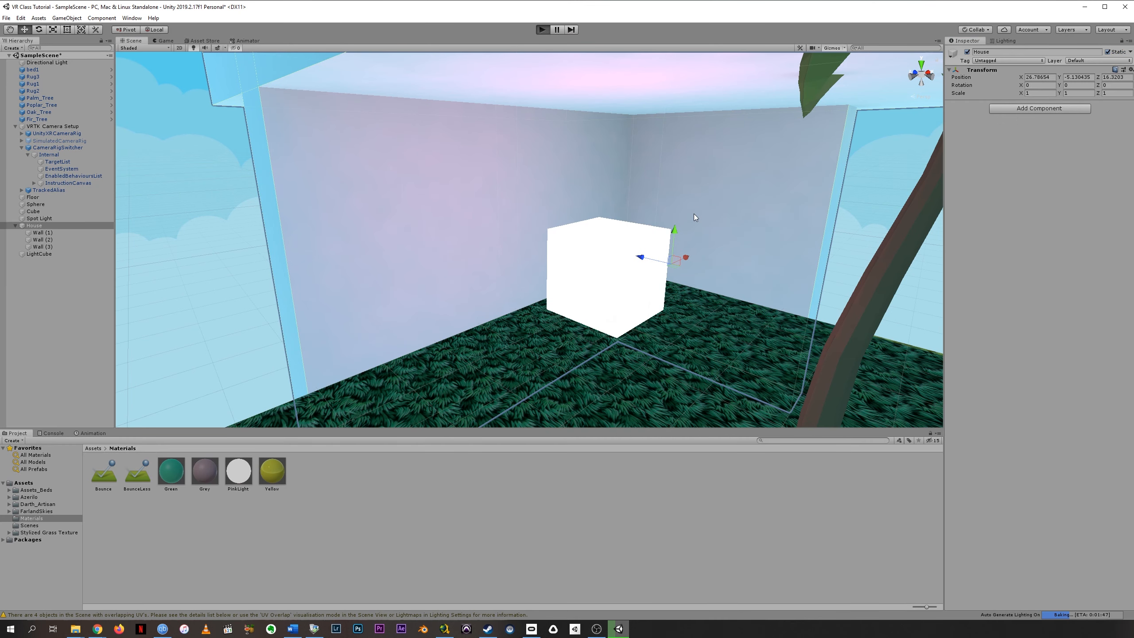
click(541, 28)
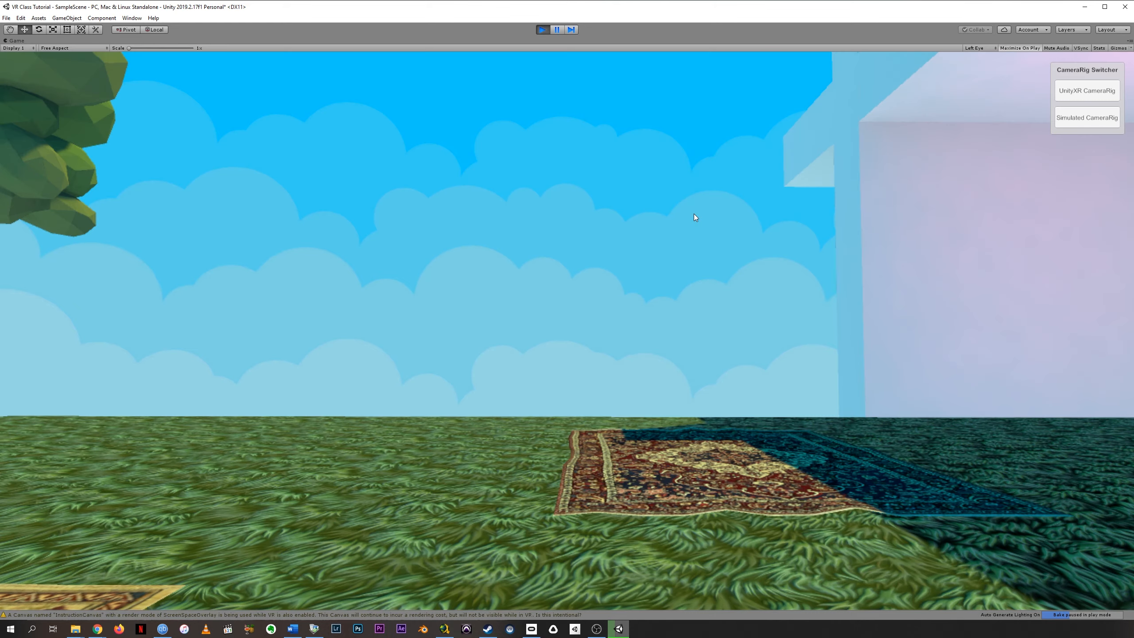
mouse_move(1087, 117)
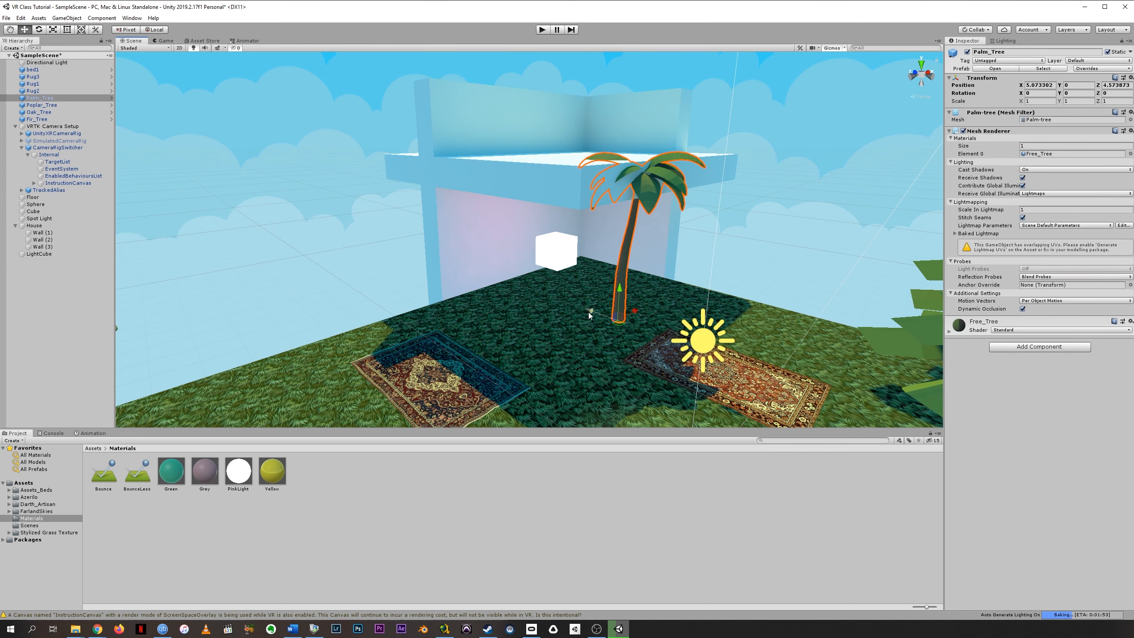
Drag the palm tree toward the front right, away from the house
drag(620, 288, 688, 296)
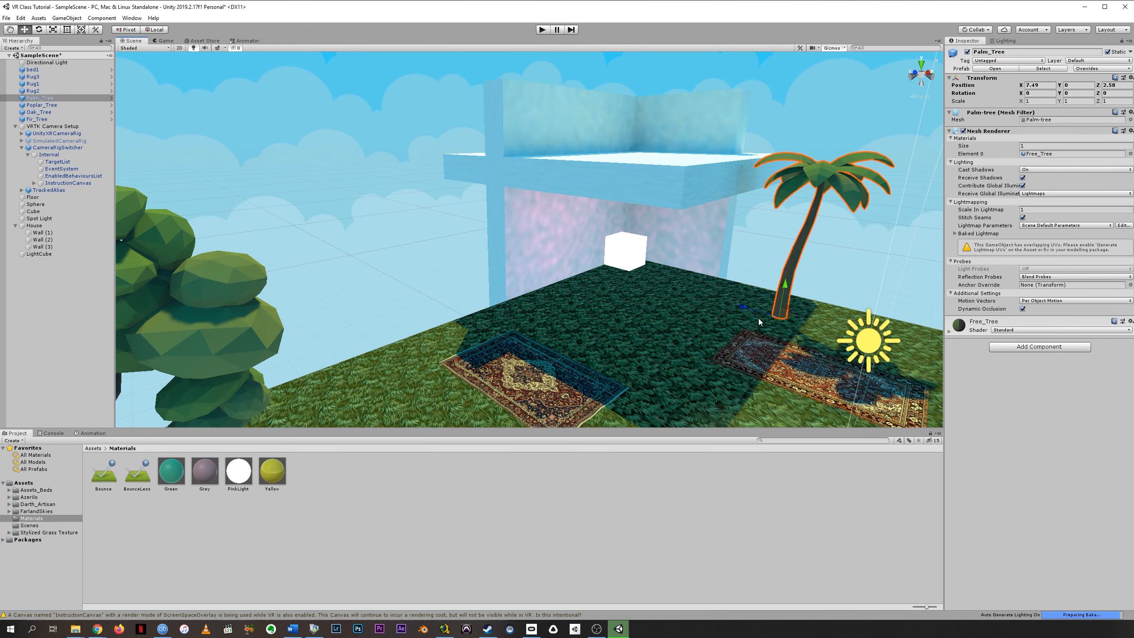
drag(787, 286, 812, 290)
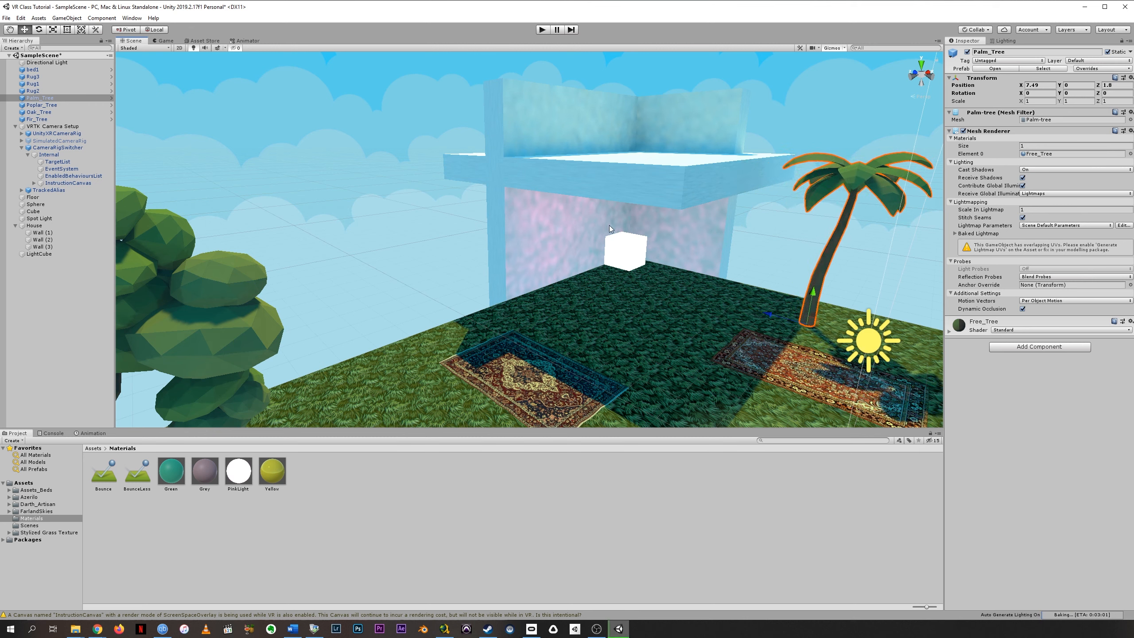
mouse_move(560, 252)
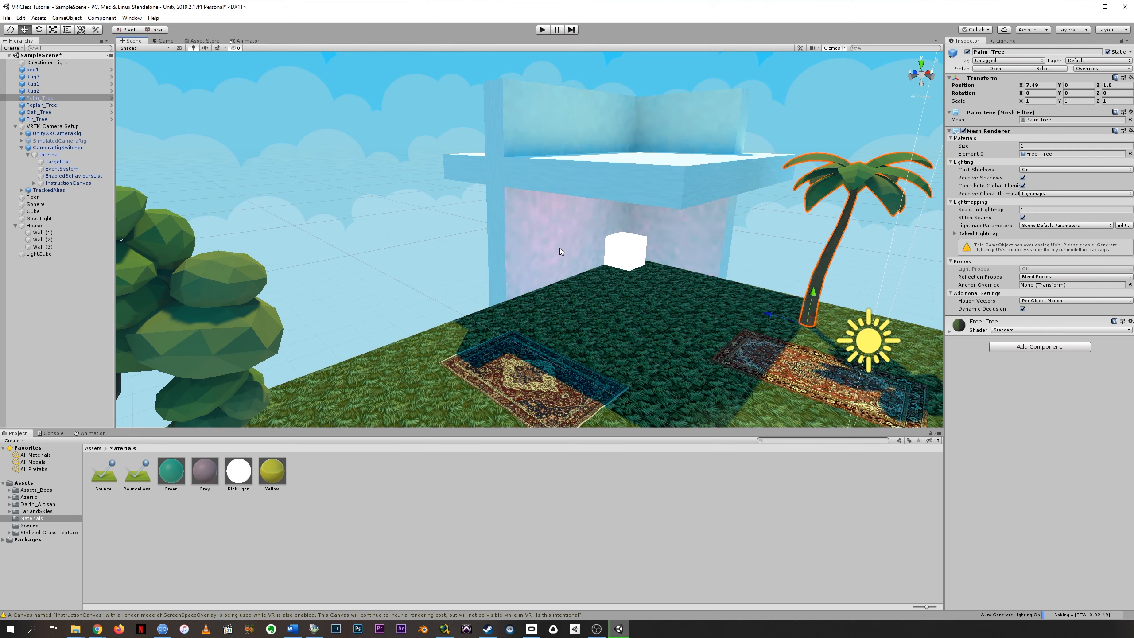
mouse_move(560, 228)
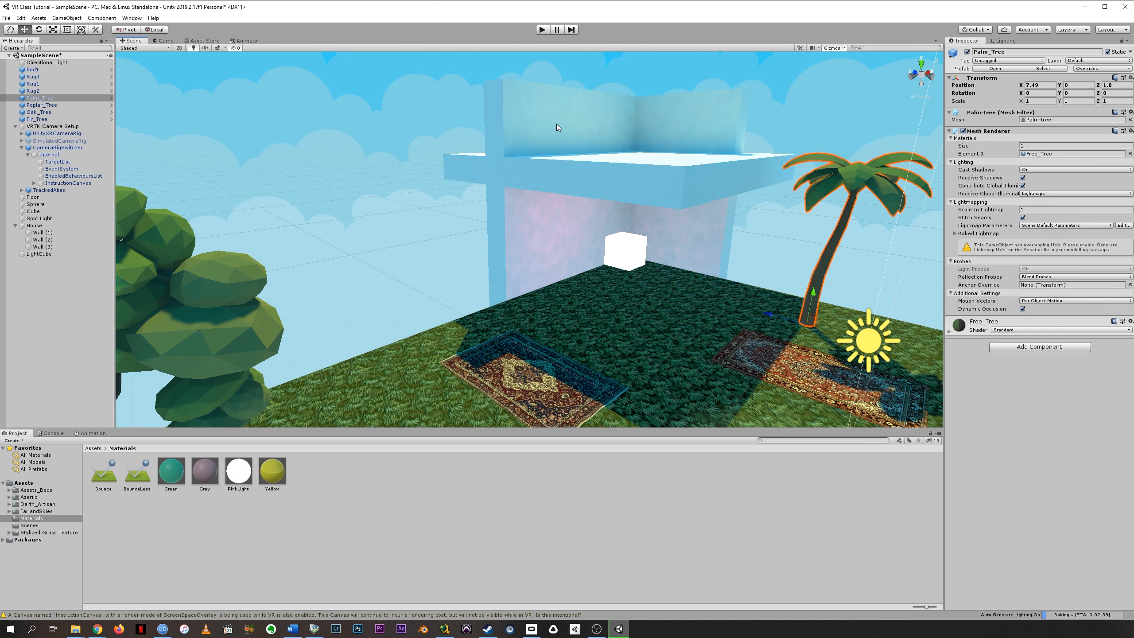
mouse_move(524, 193)
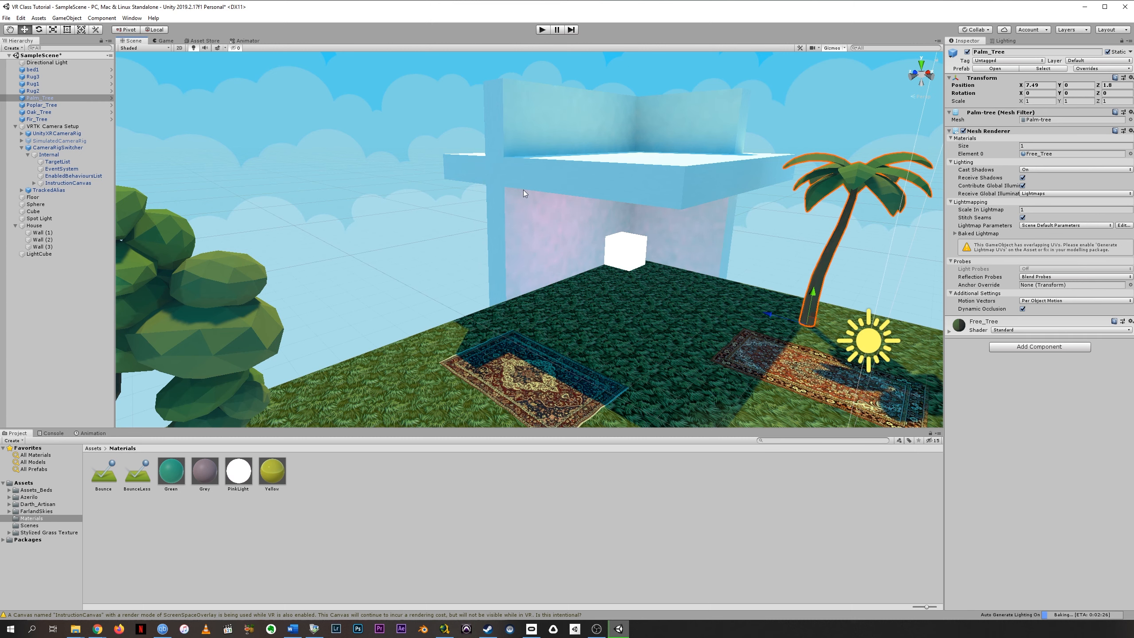
mouse_move(643, 251)
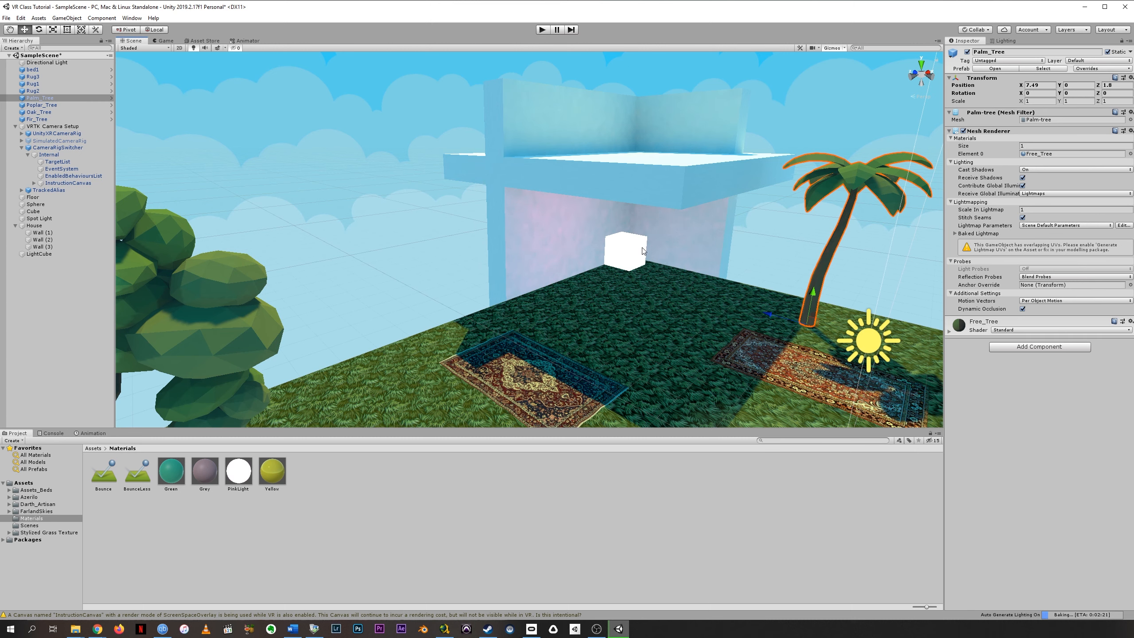
mouse_move(594, 202)
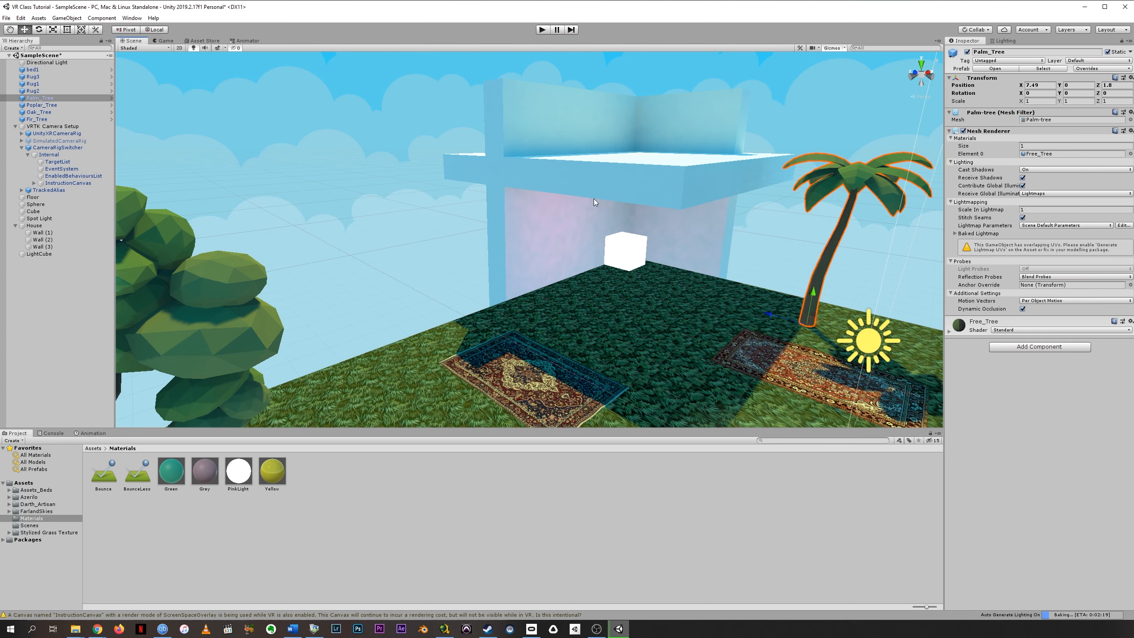
mouse_move(569, 270)
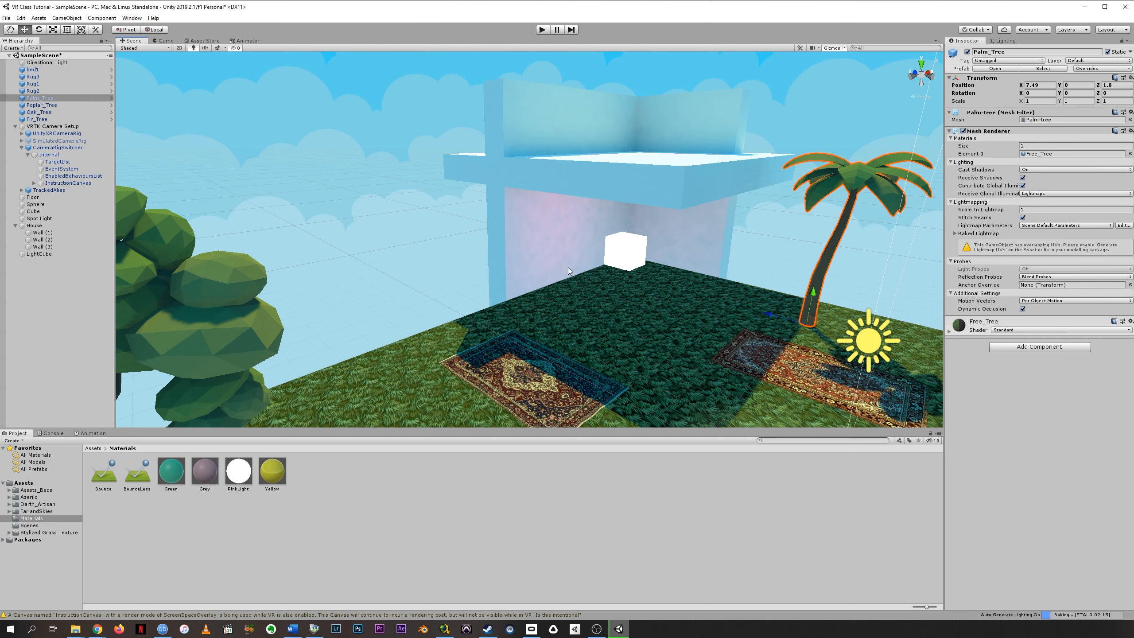
mouse_move(513, 239)
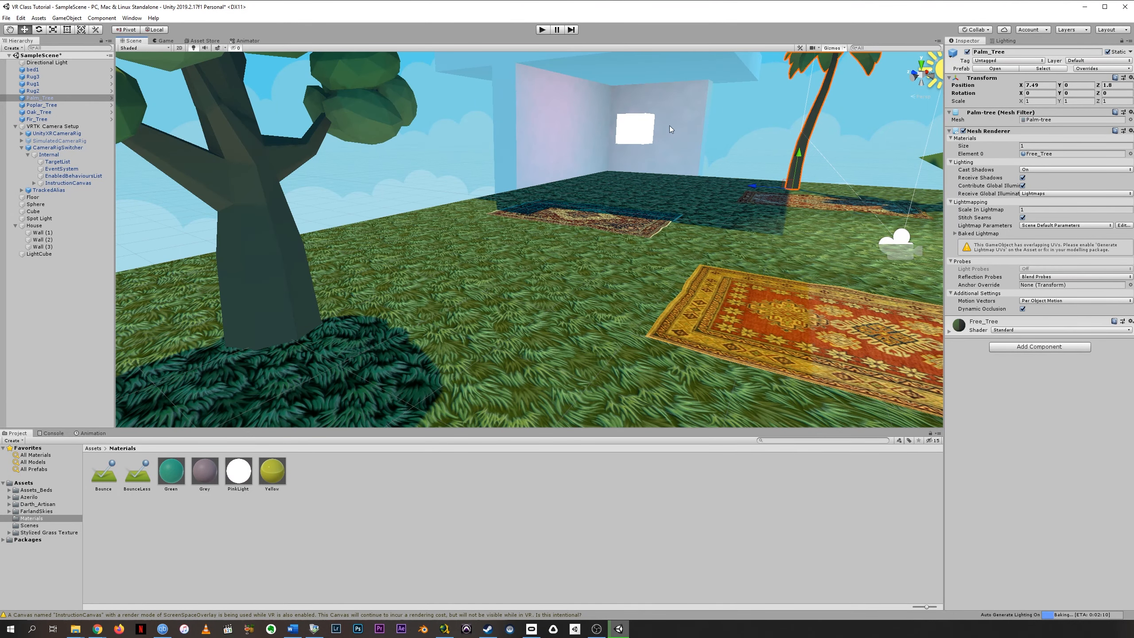
mouse_move(557, 204)
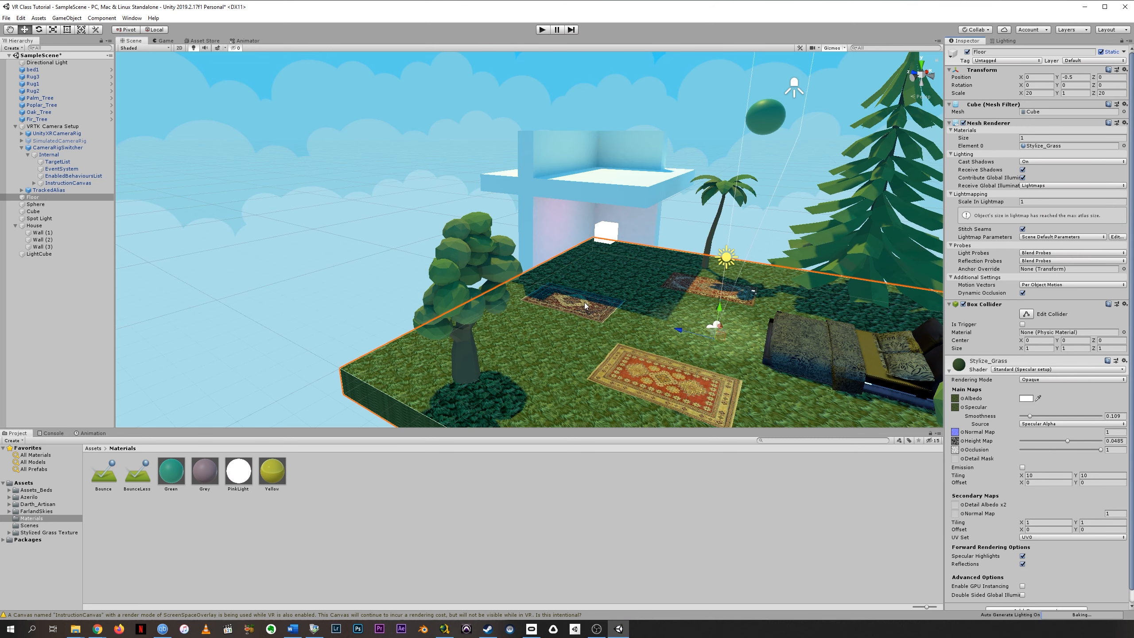
Inspect Rug2, Rug1, Palm_Tree, Fir_Tree and Floor, then play and stop the scene
click(33, 90)
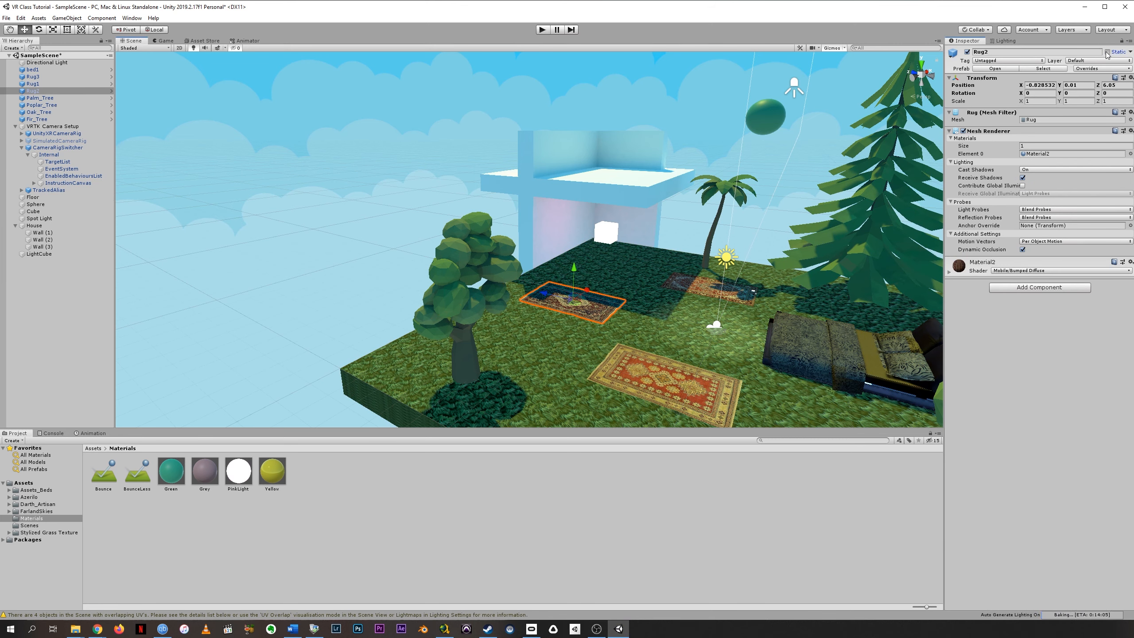
click(32, 84)
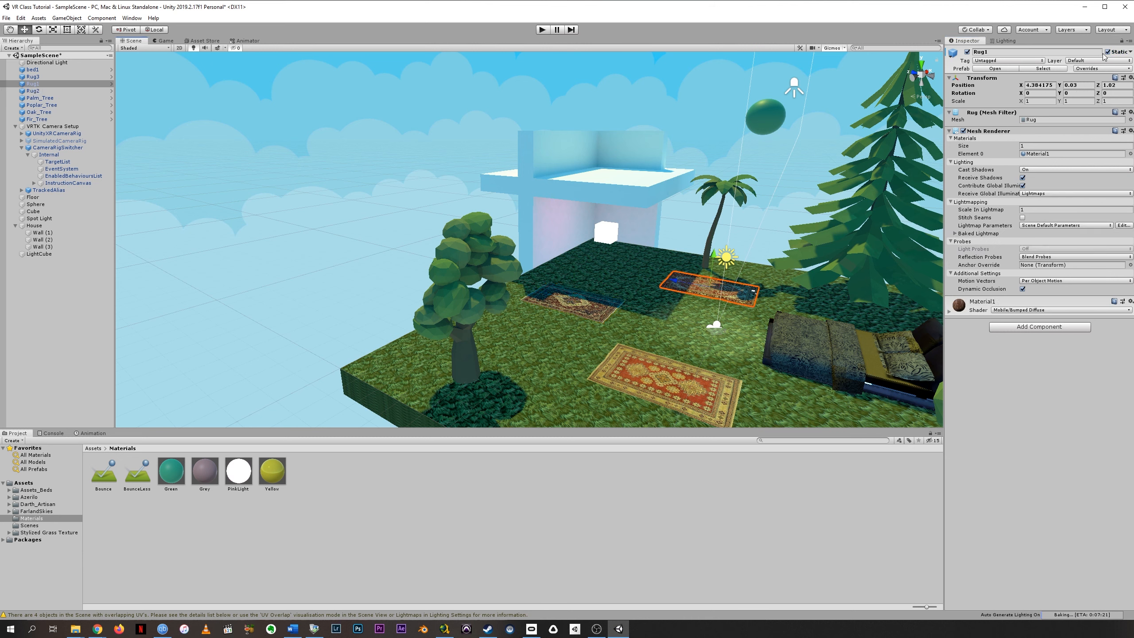
click(40, 97)
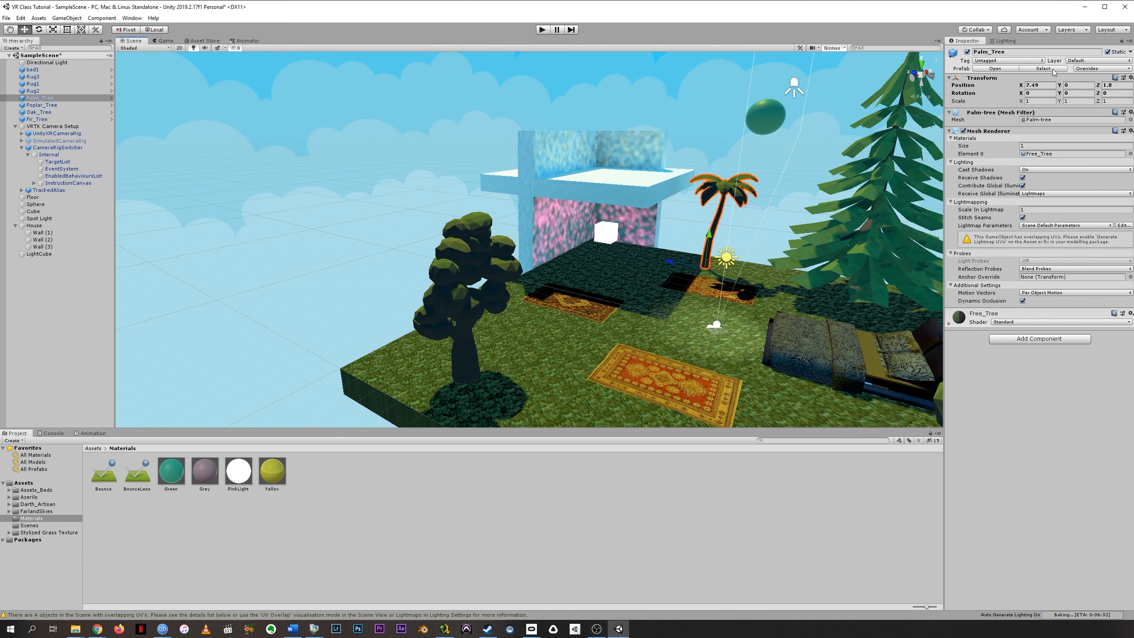
click(39, 112)
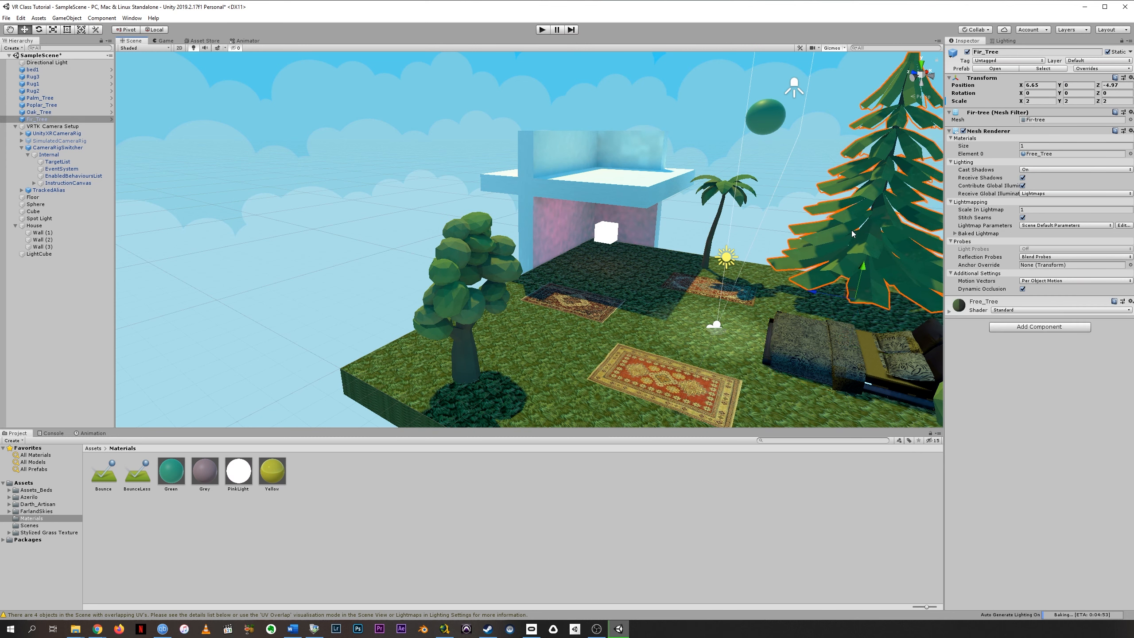
click(32, 197)
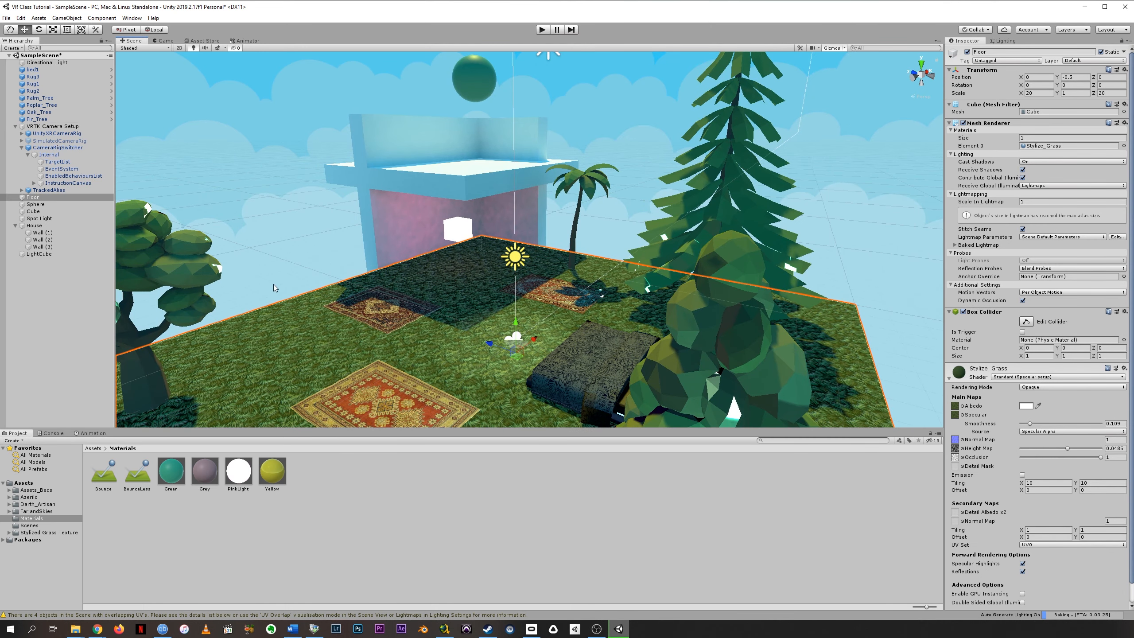
click(542, 30)
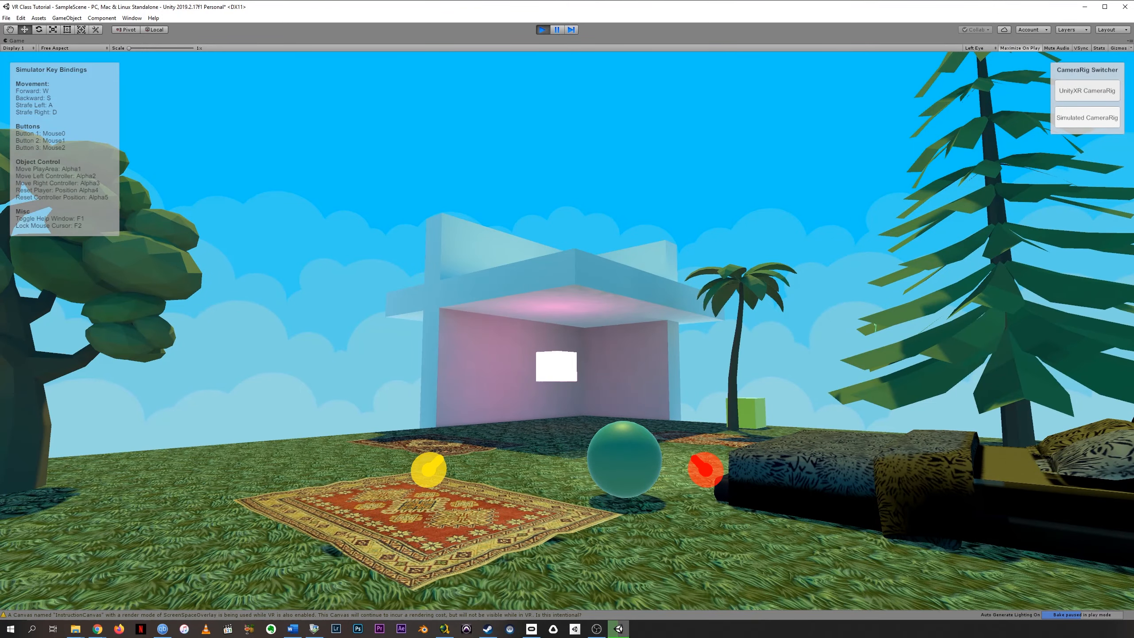
click(552, 30)
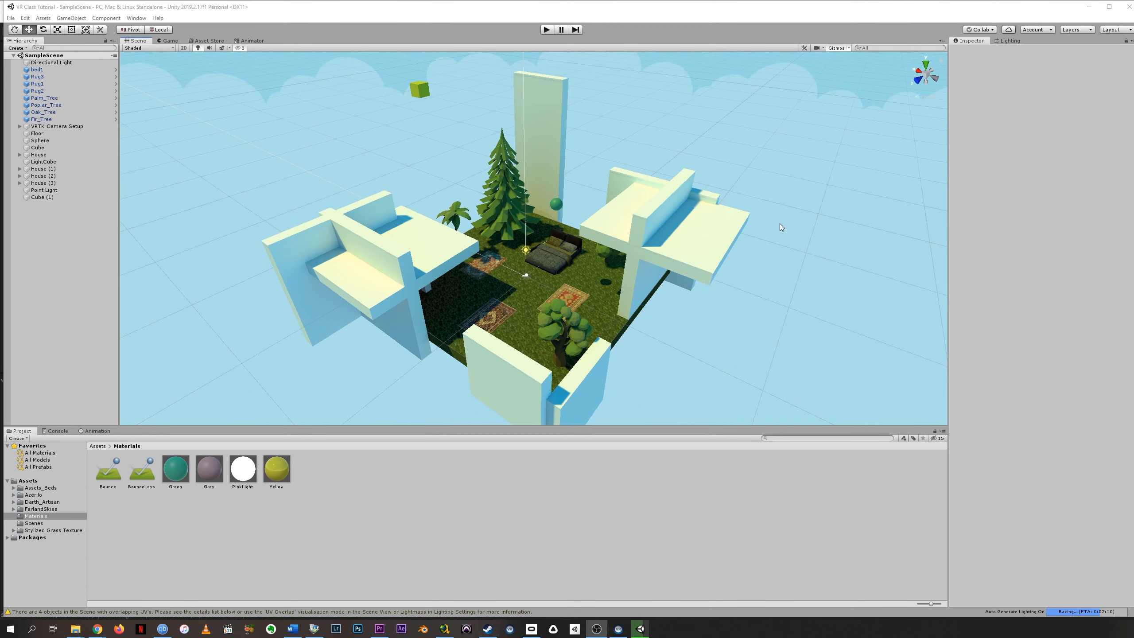
mouse_move(515, 325)
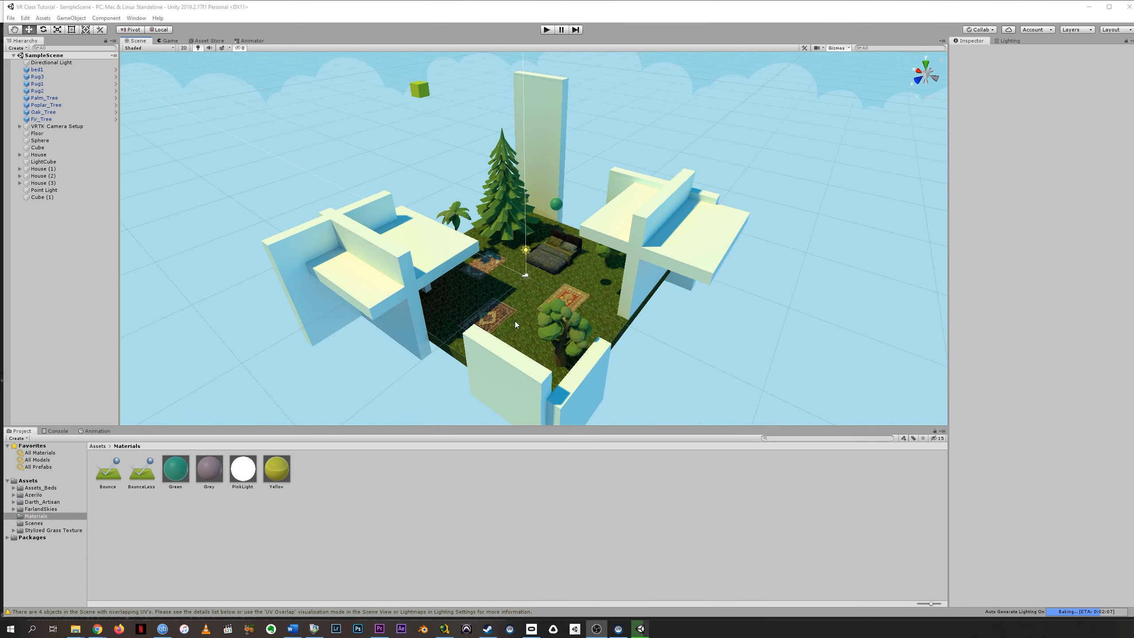